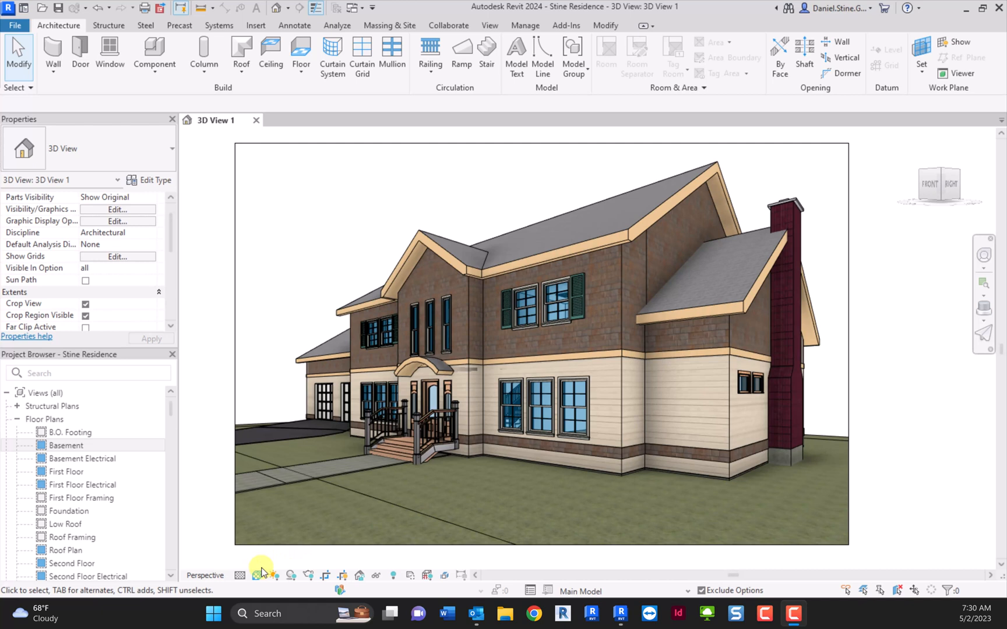
mouse_move(257, 575)
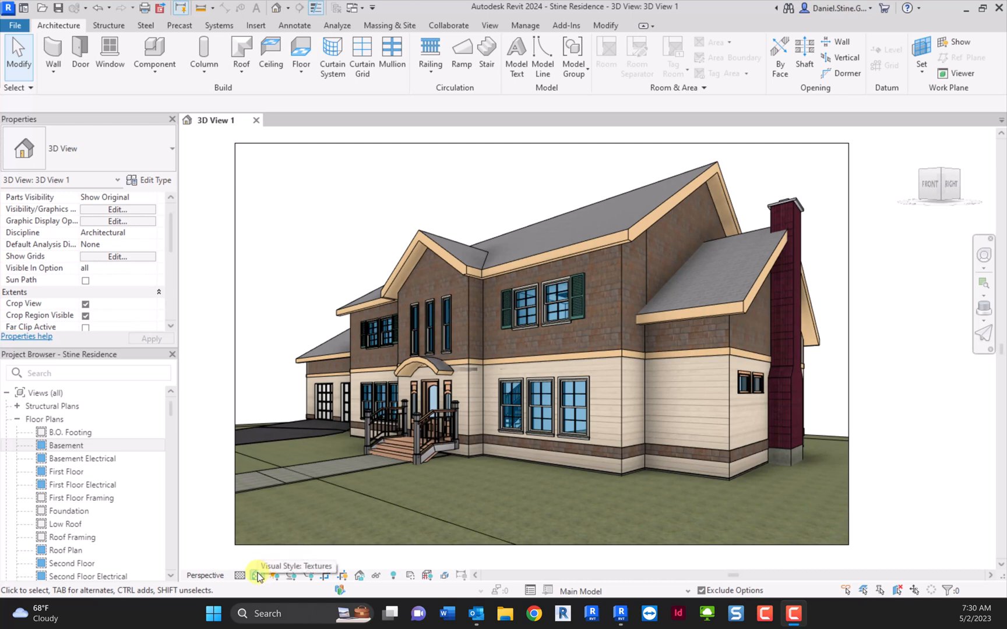
- Switch the 3D house view to the Wireframe visual style
click(258, 576)
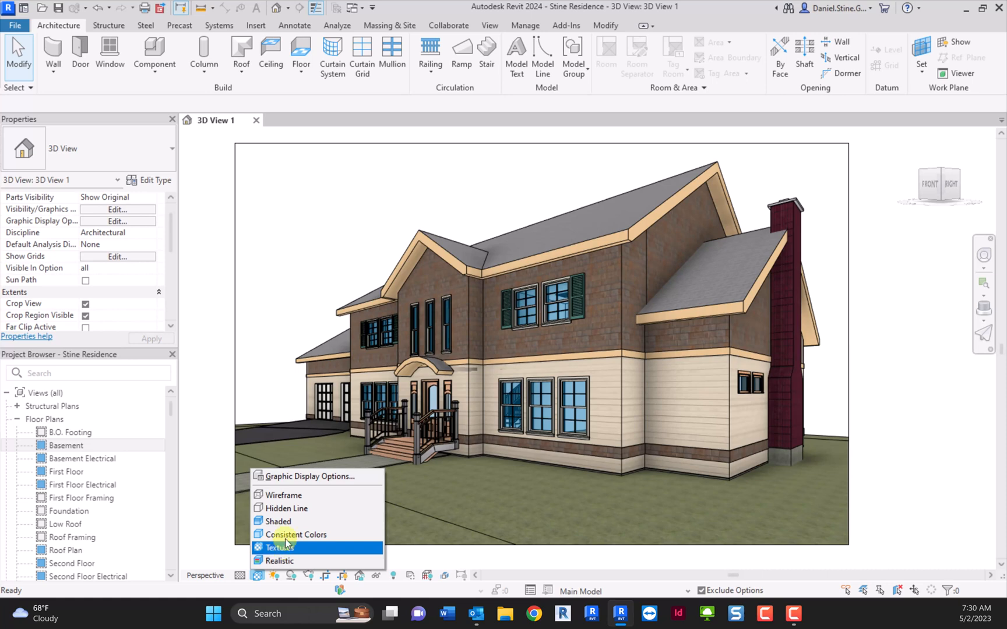
click(283, 494)
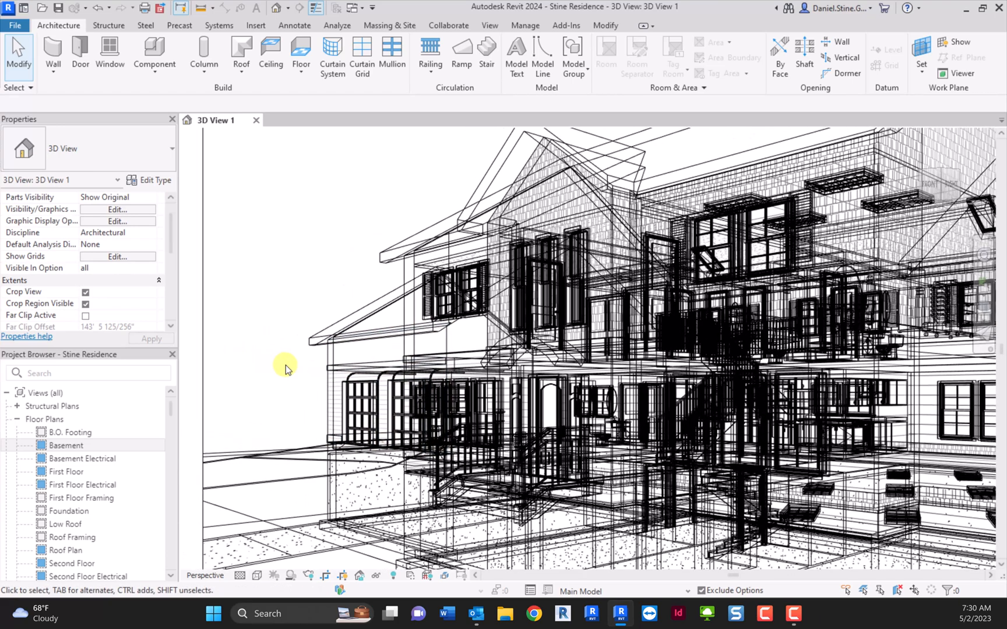
- Change the house view to Hidden Line, then to Shaded display
click(273, 576)
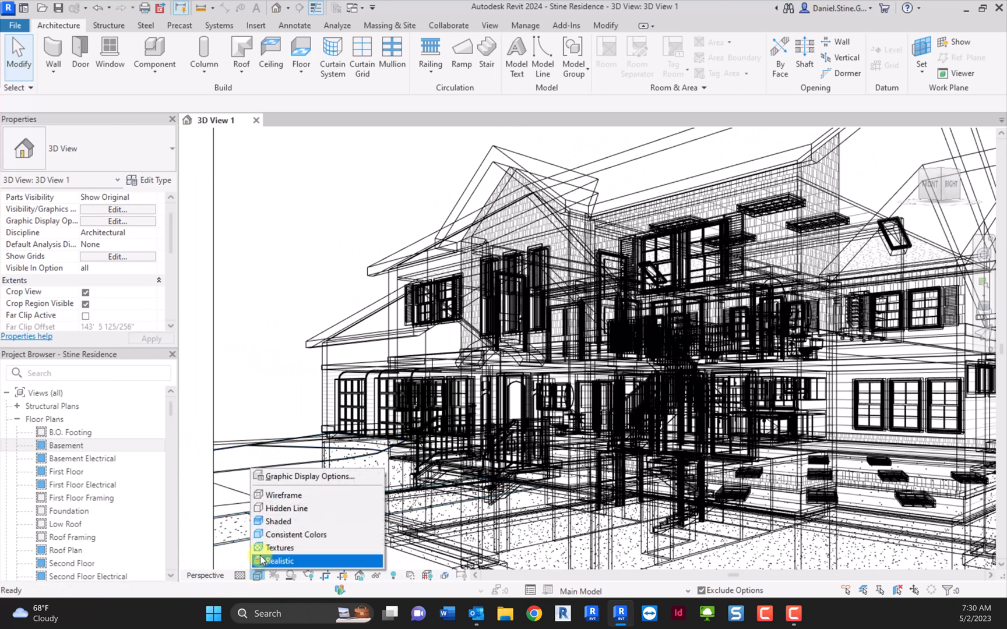
mouse_move(285, 508)
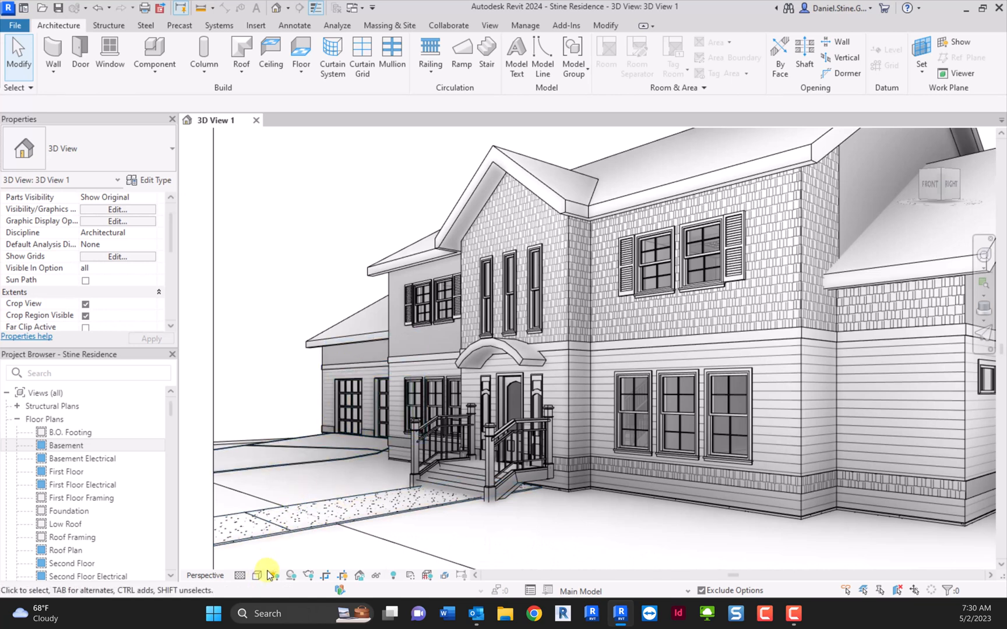
click(256, 575)
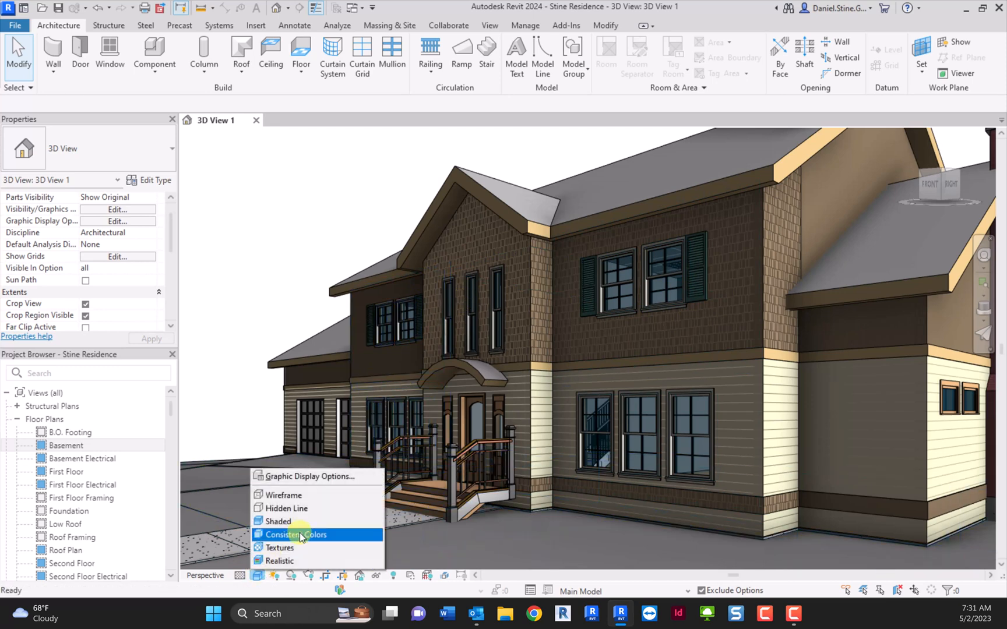
- Show the house in Consistent Colors, then return to the visual styles list
click(295, 534)
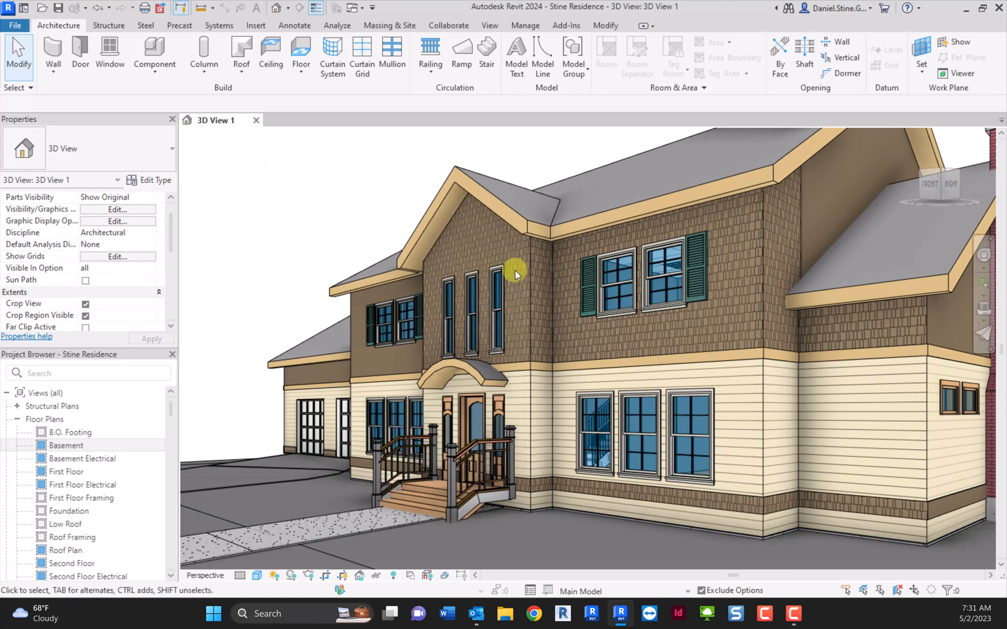
mouse_move(543, 273)
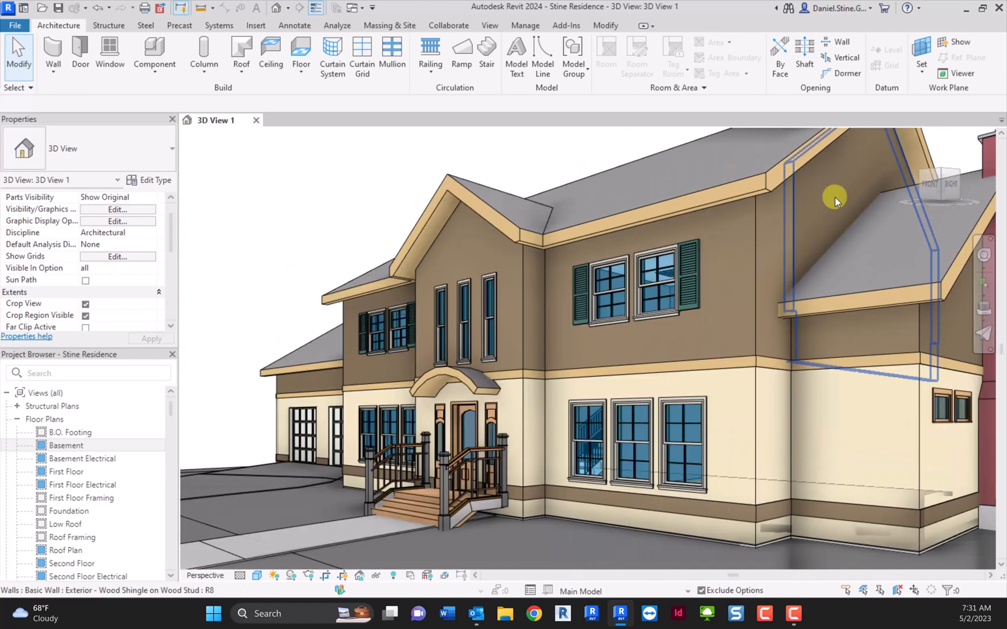
click(274, 575)
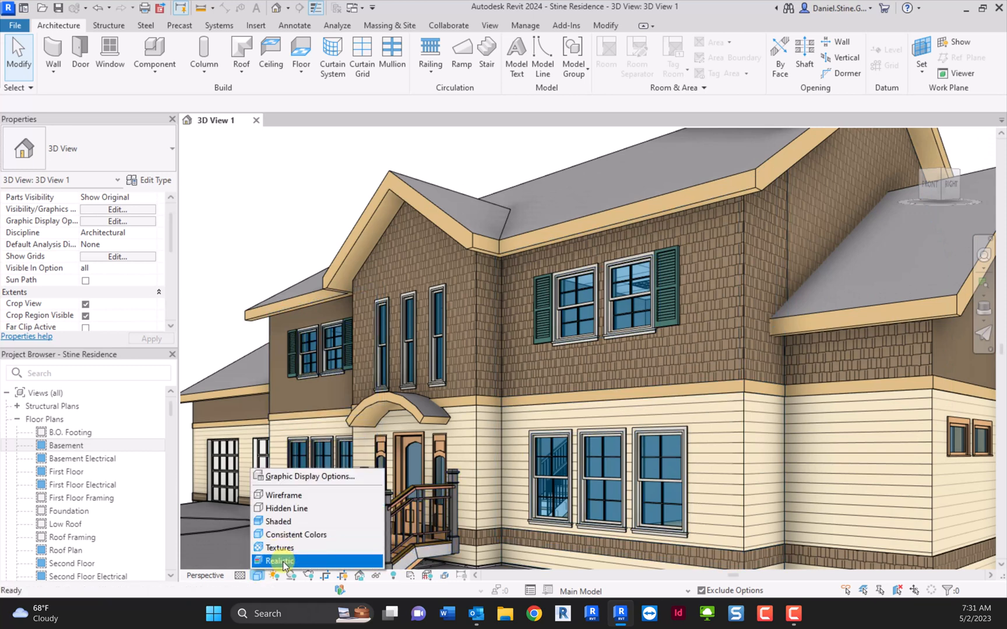
- Render the house in the Realistic style with wood shingle and siding materials
click(279, 561)
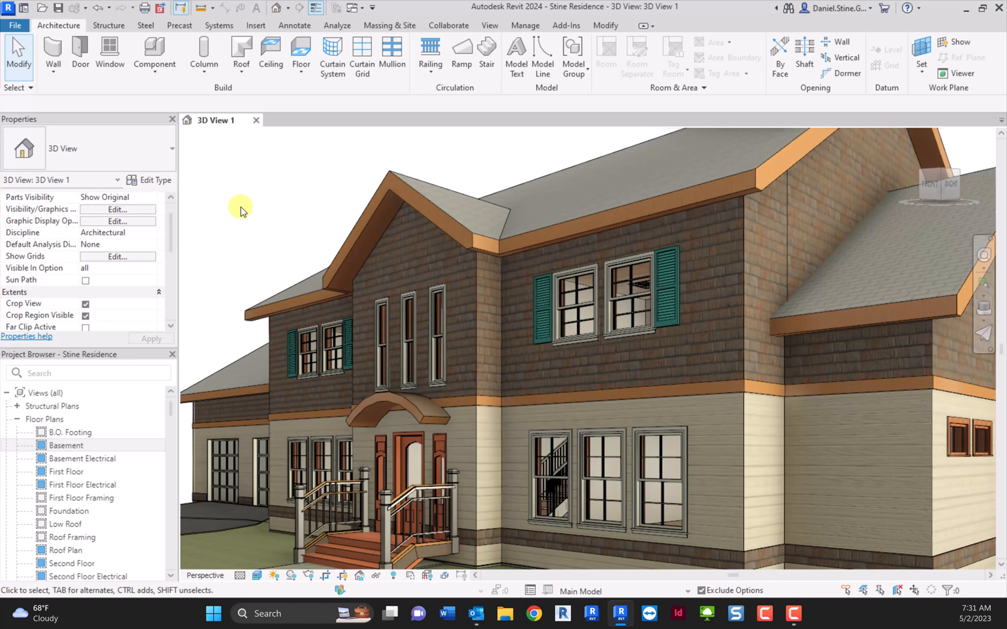
mouse_move(200, 109)
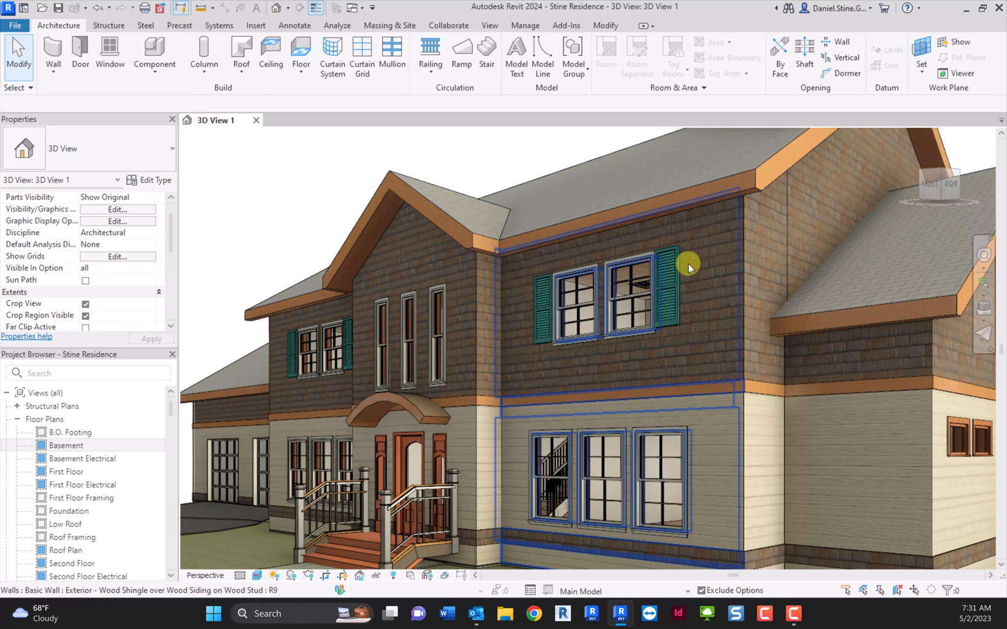
mouse_move(709, 260)
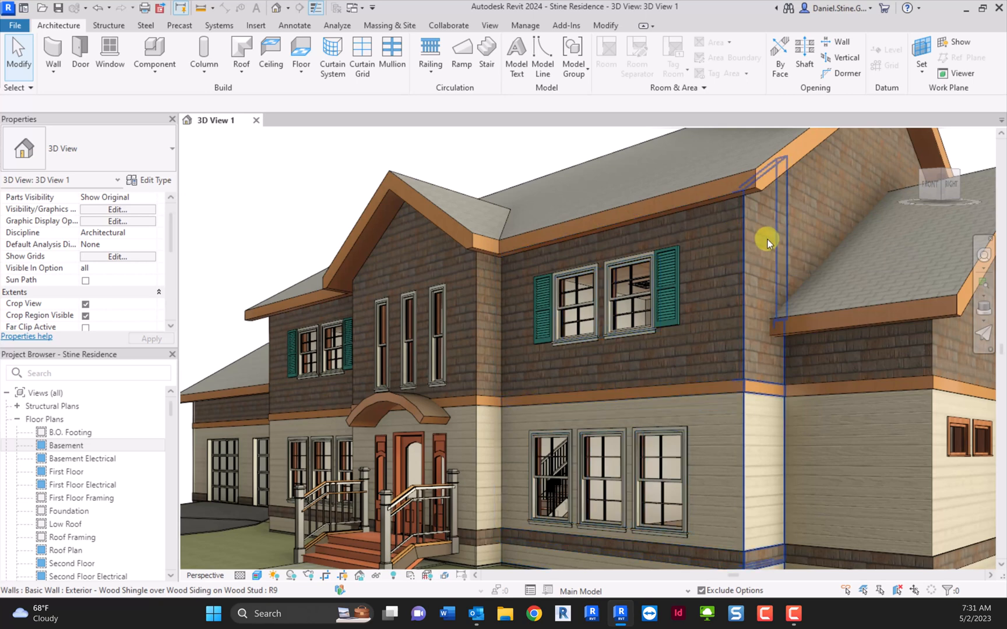
mouse_move(769, 243)
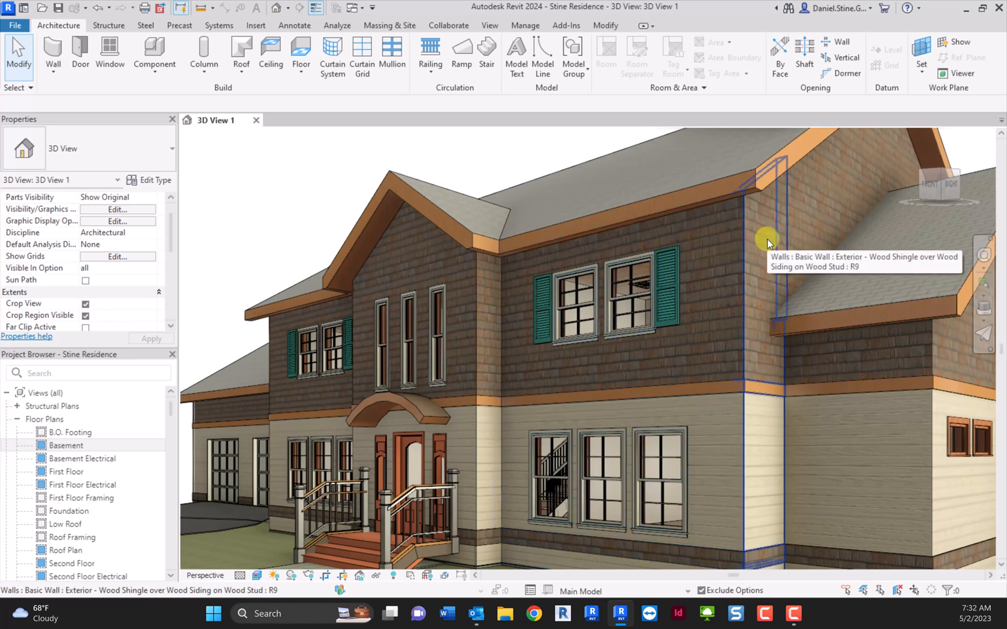
click(258, 575)
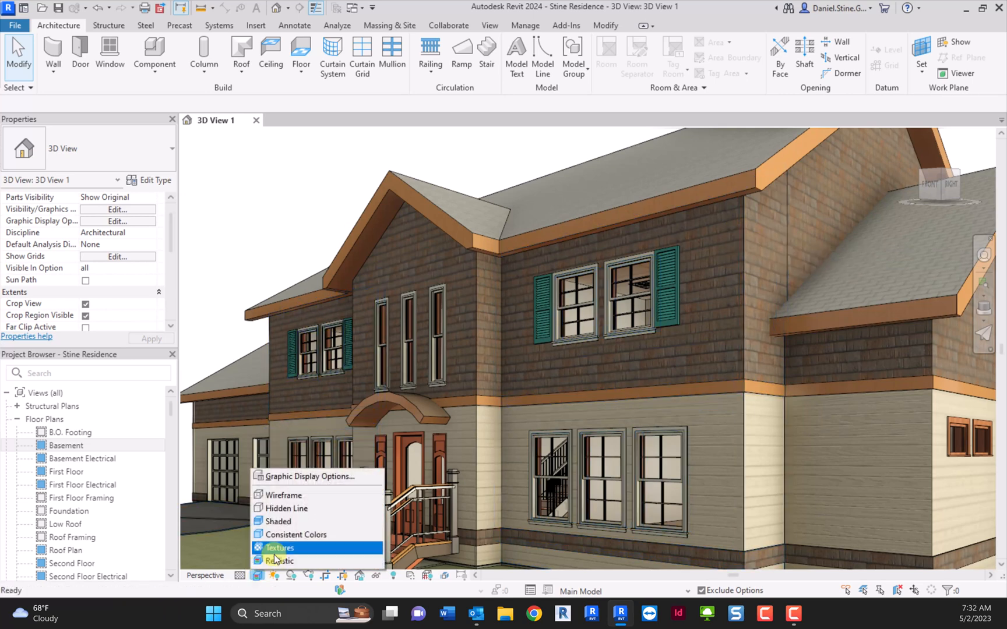
- Switch the house back to the Textures style and look closer at the upper shingle wall
click(278, 547)
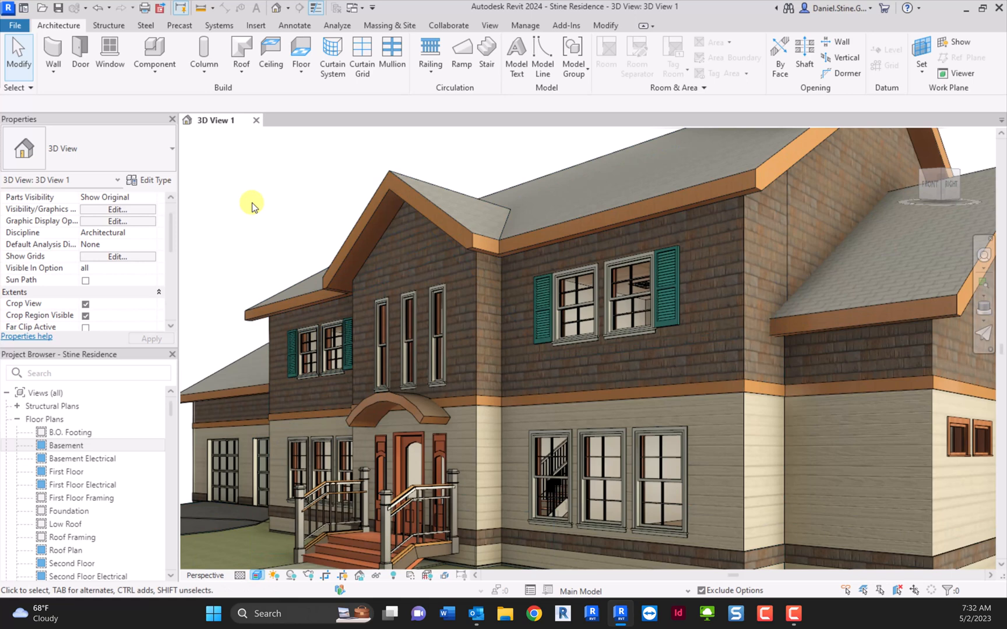
mouse_move(782, 324)
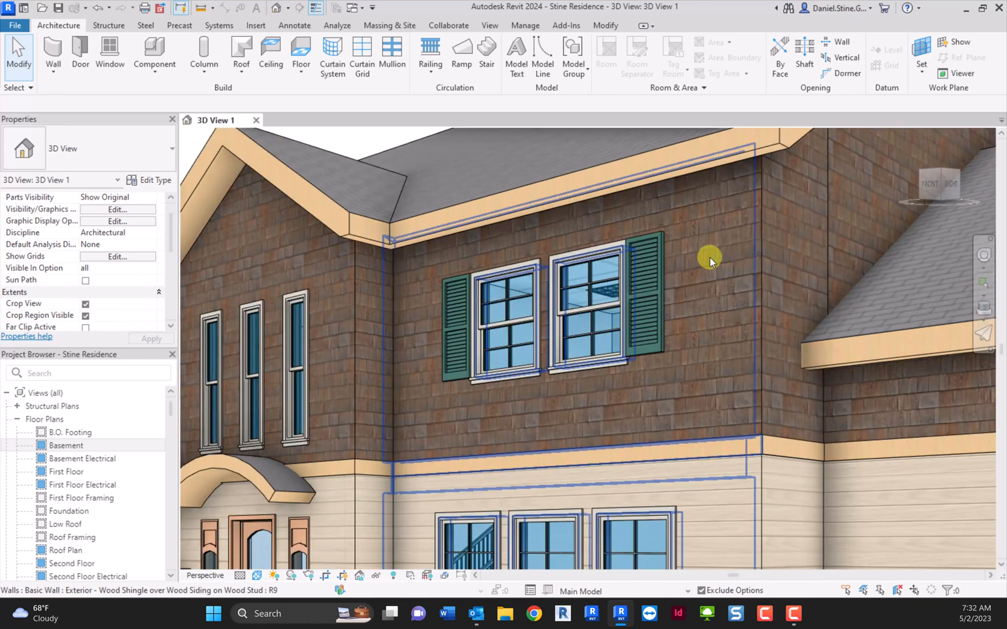
mouse_move(710, 260)
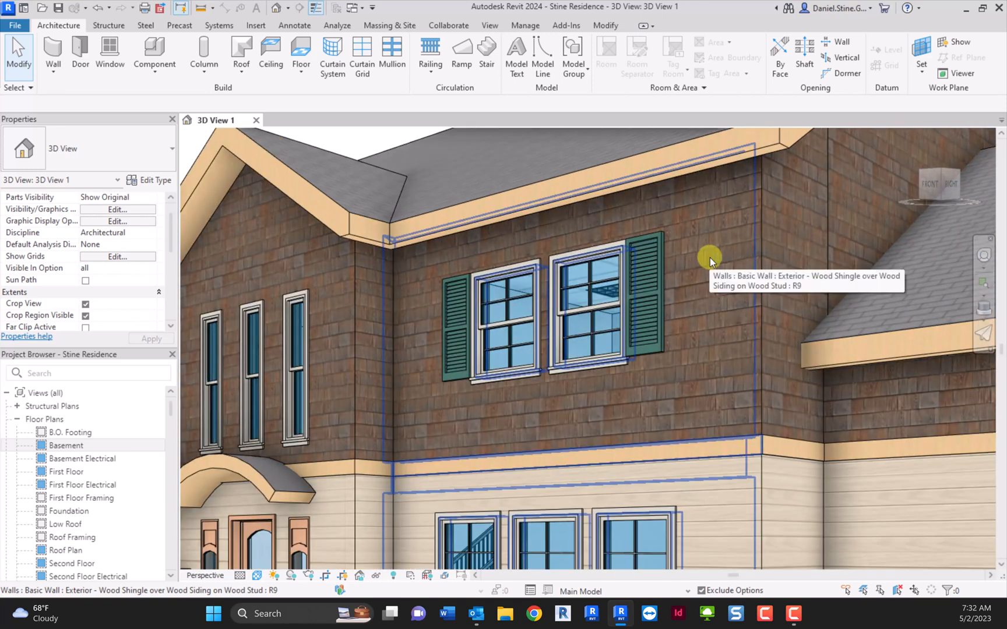
mouse_move(591, 230)
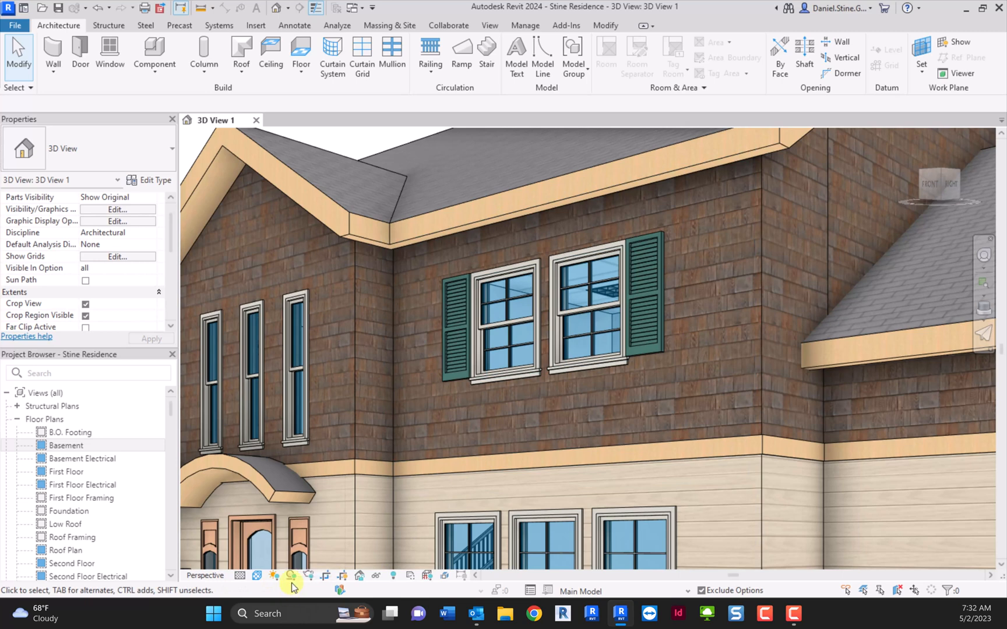
click(292, 576)
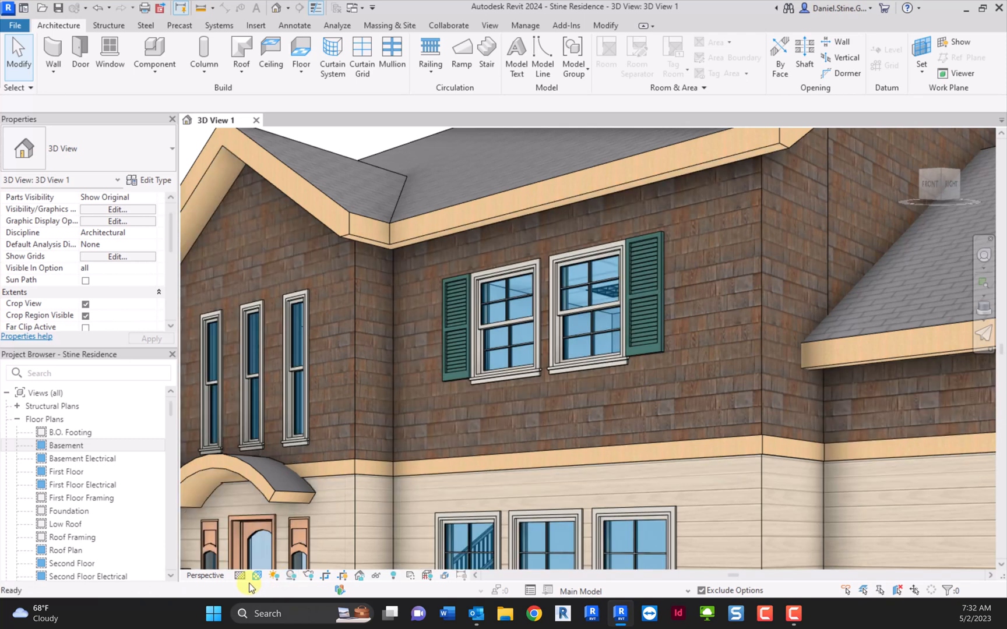
- Enable Smooth lines with anti-aliasing in Graphic Display Options and confirm
click(257, 576)
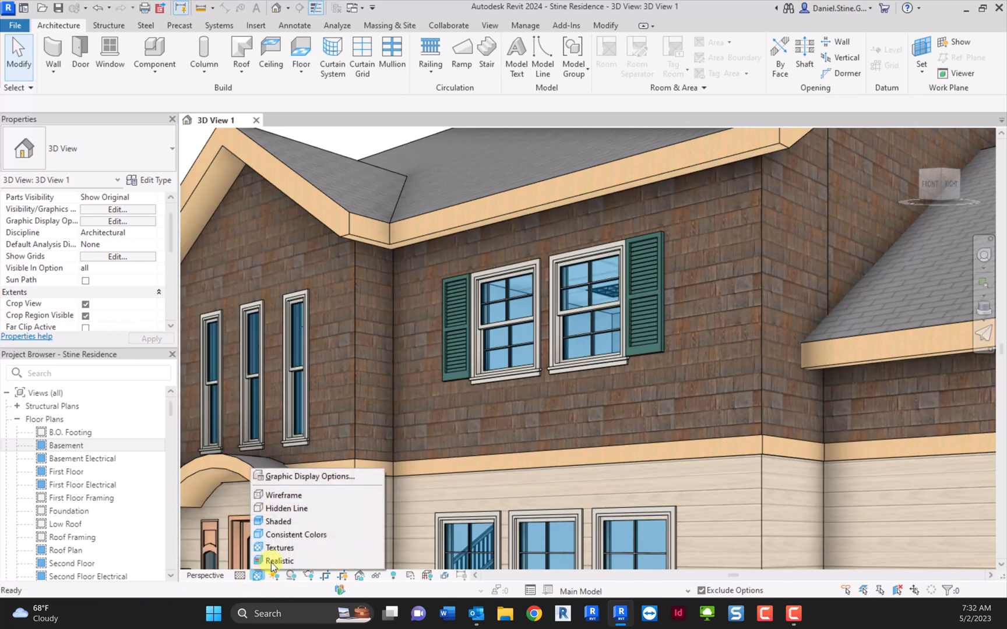
mouse_move(283, 495)
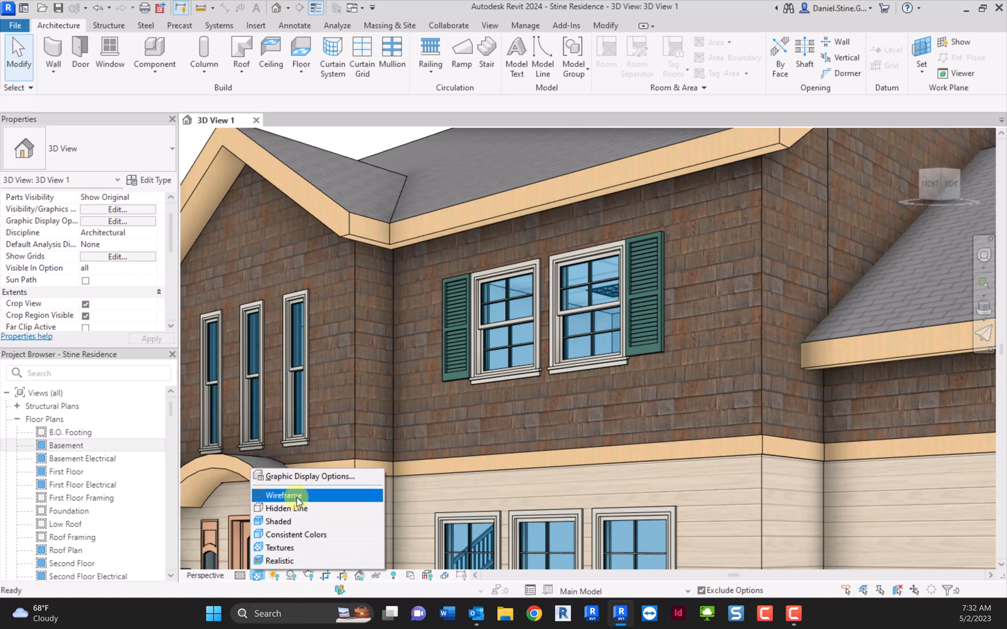
mouse_move(289, 476)
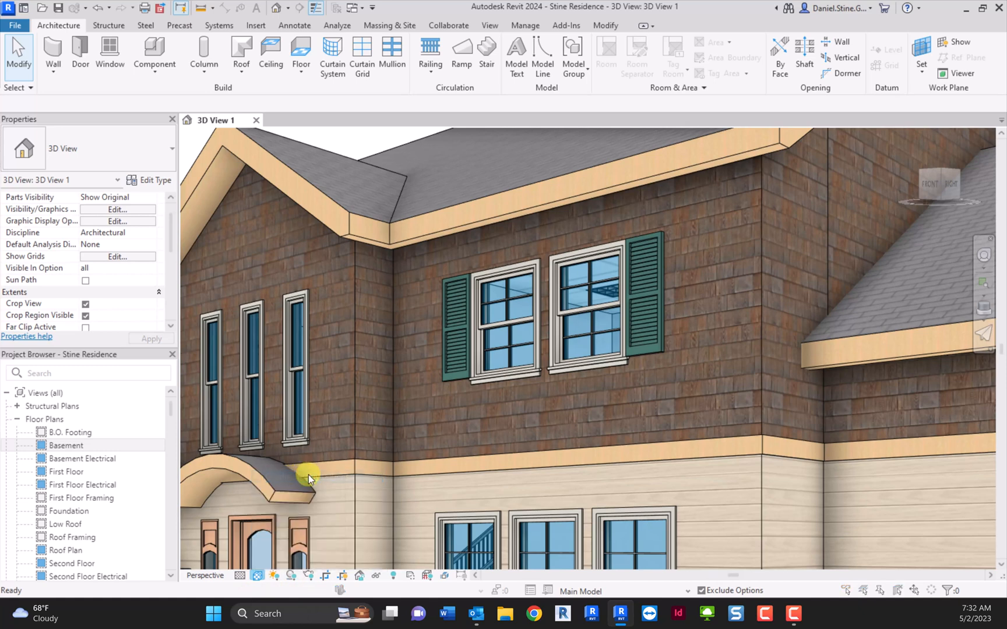
click(118, 221)
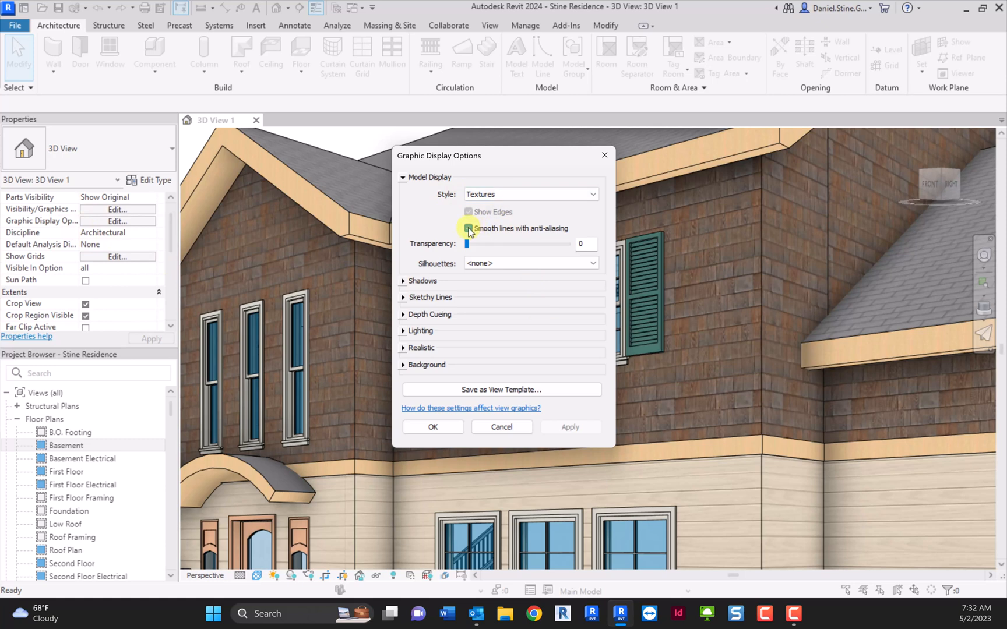
click(468, 228)
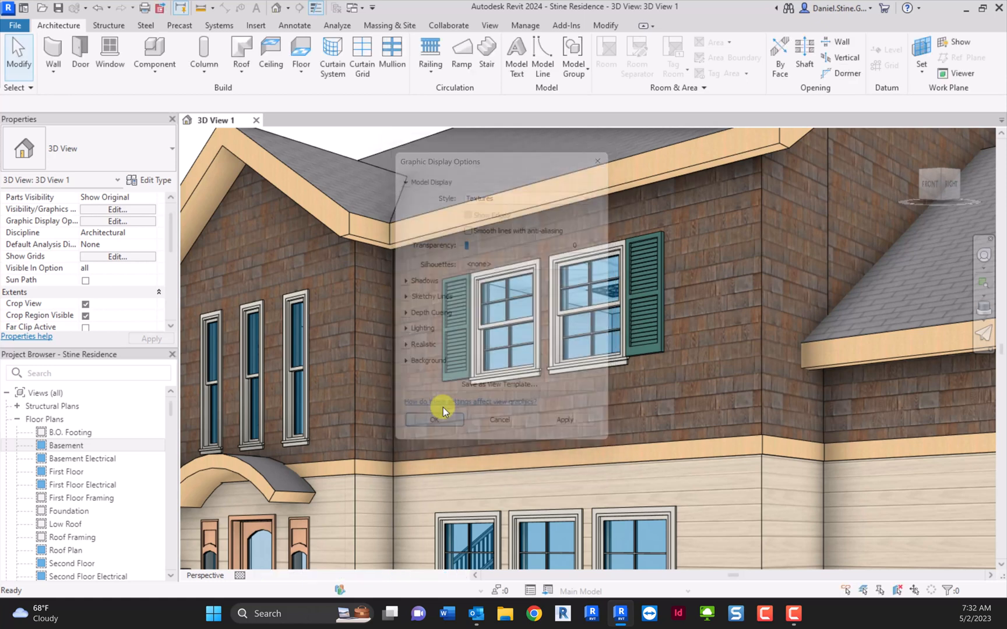
click(434, 419)
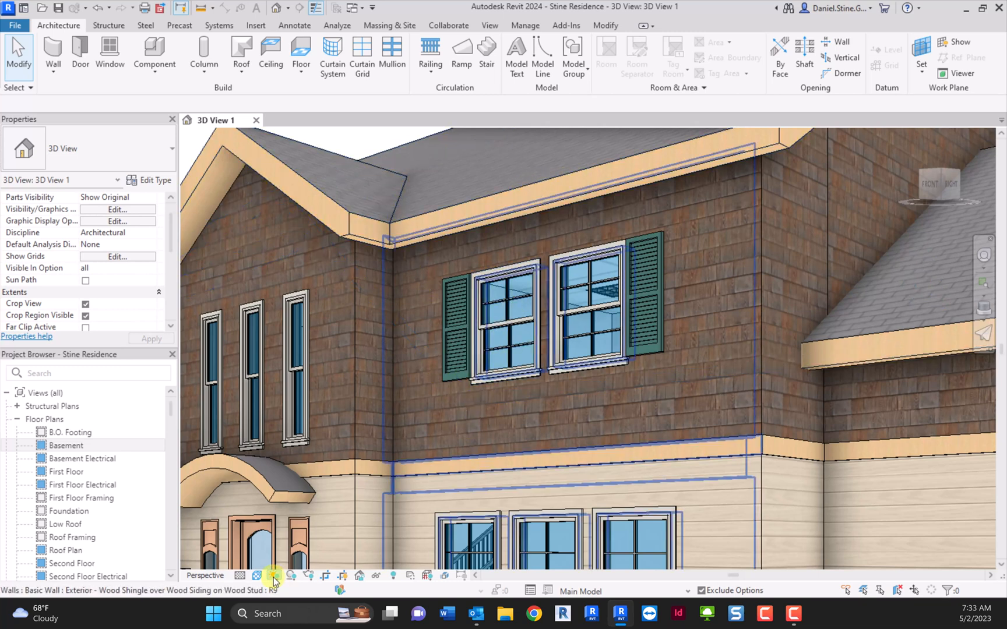
click(273, 576)
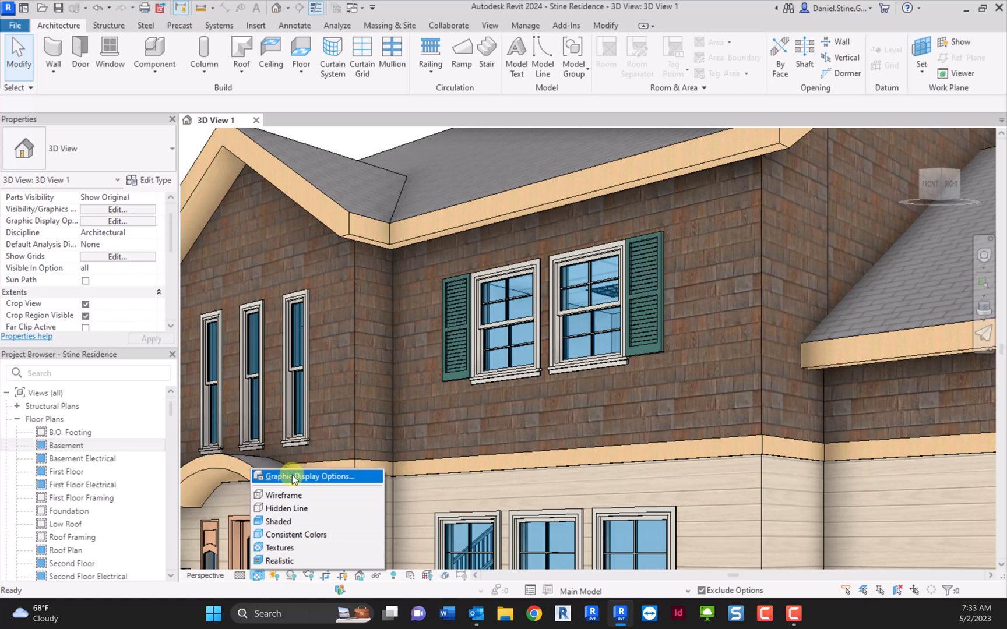
click(302, 477)
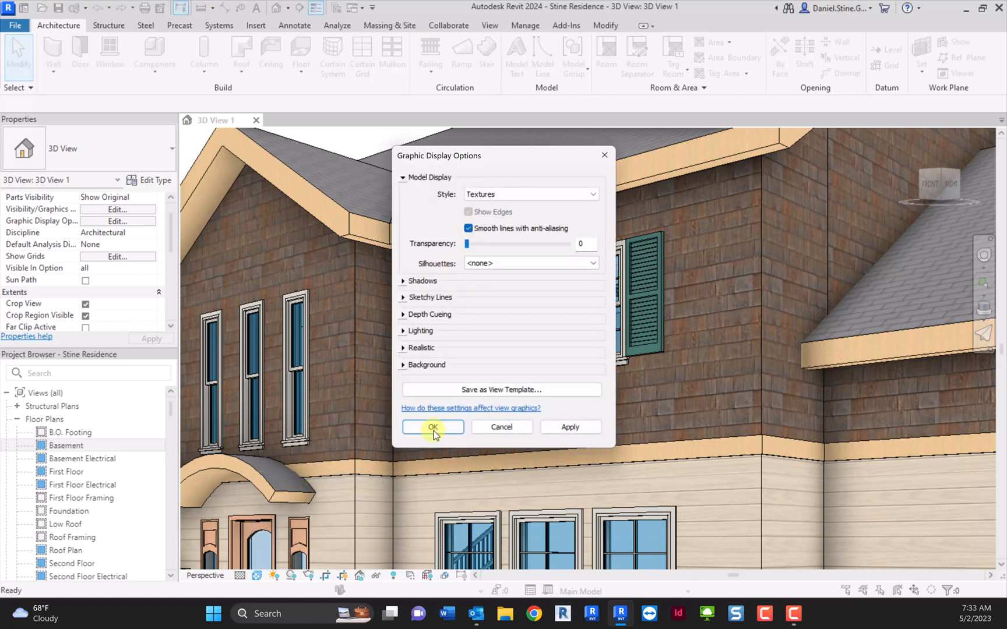
click(432, 426)
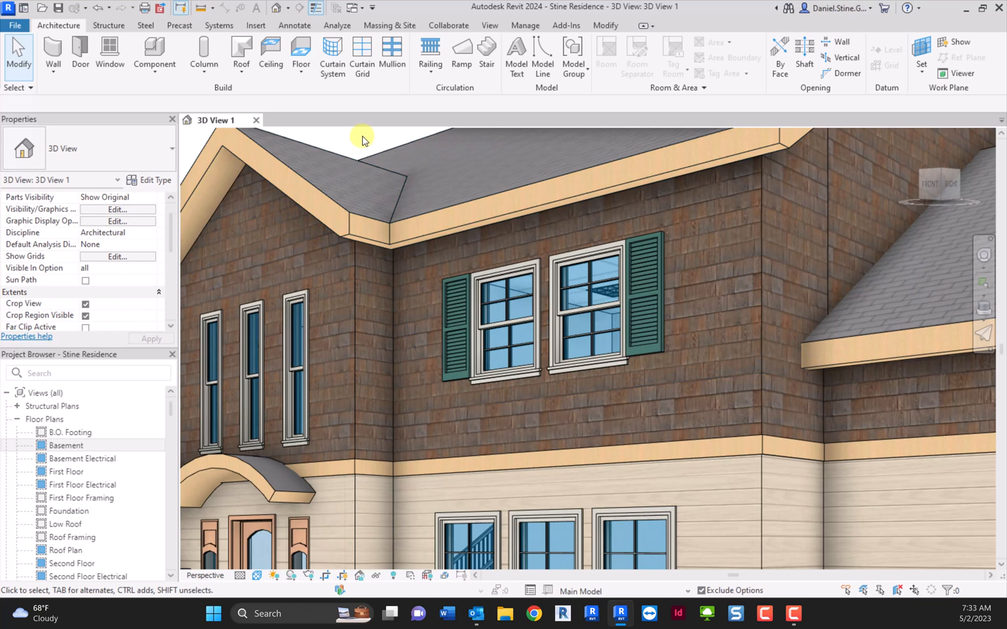
click(259, 576)
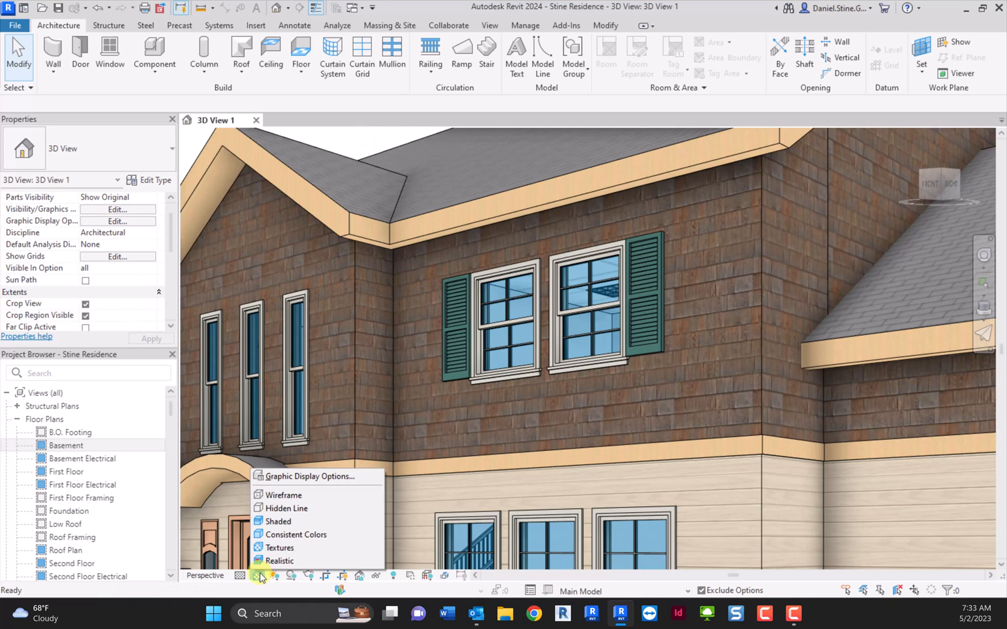
mouse_move(278, 547)
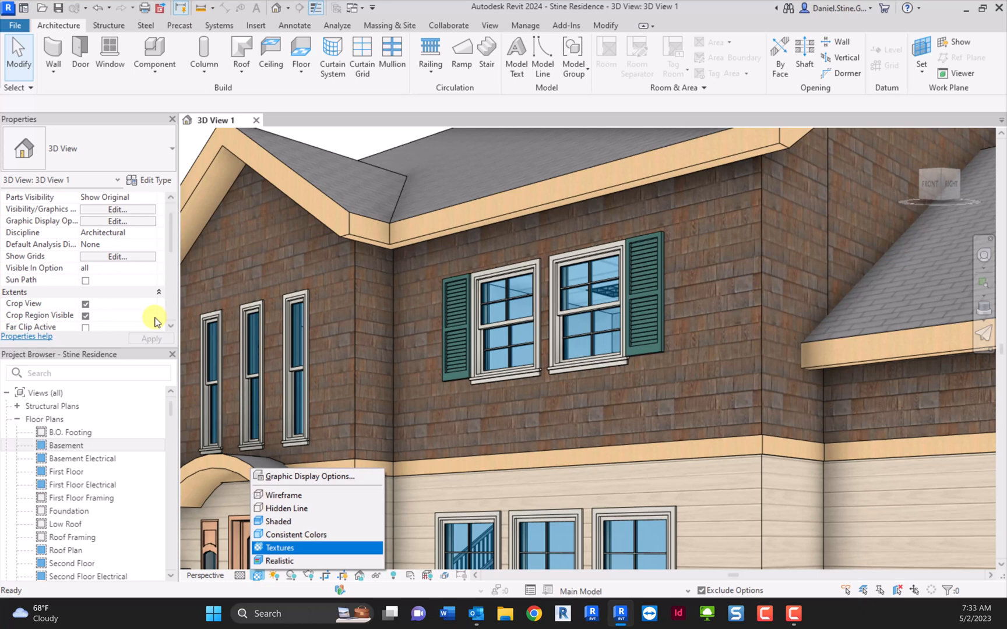
click(14, 25)
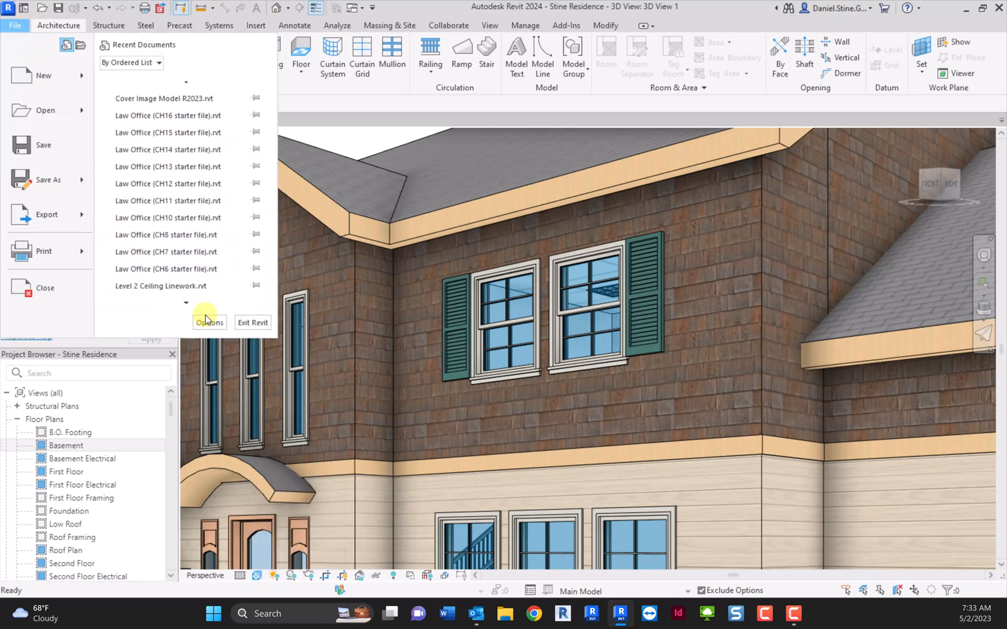
click(208, 322)
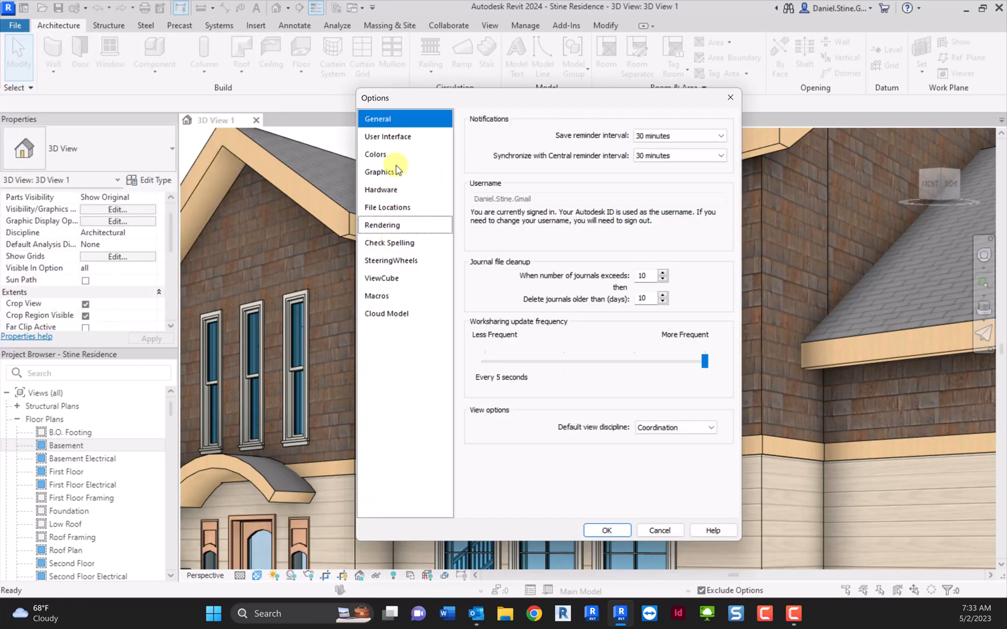
click(380, 171)
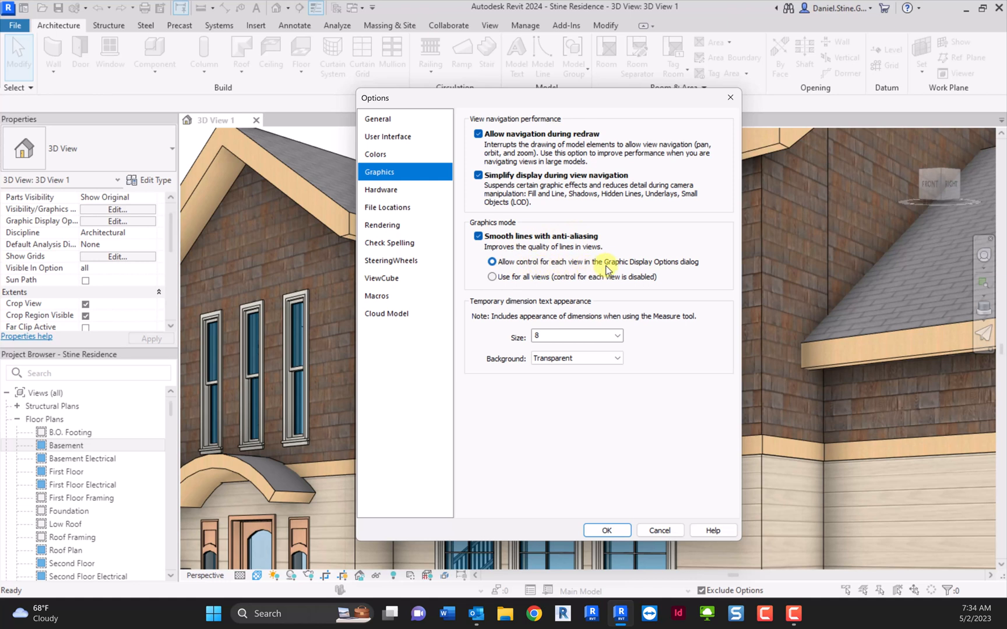
mouse_move(700, 269)
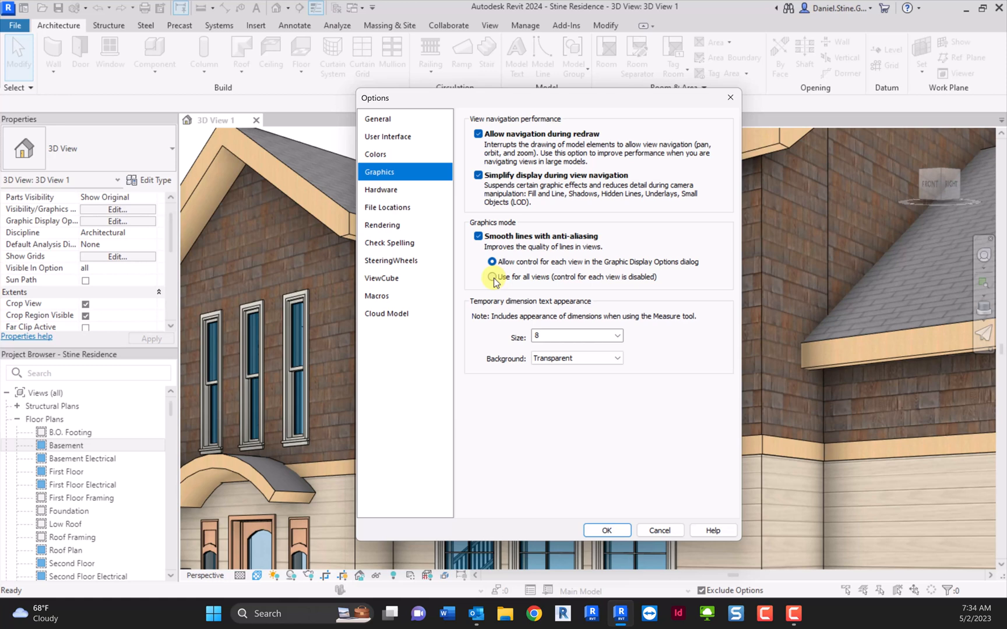
click(492, 261)
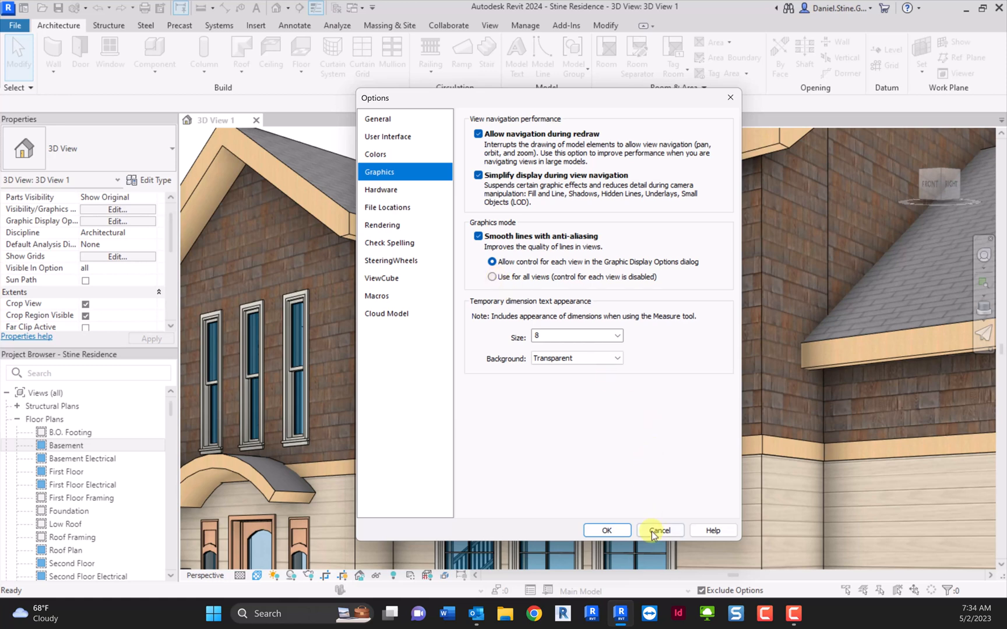
click(659, 531)
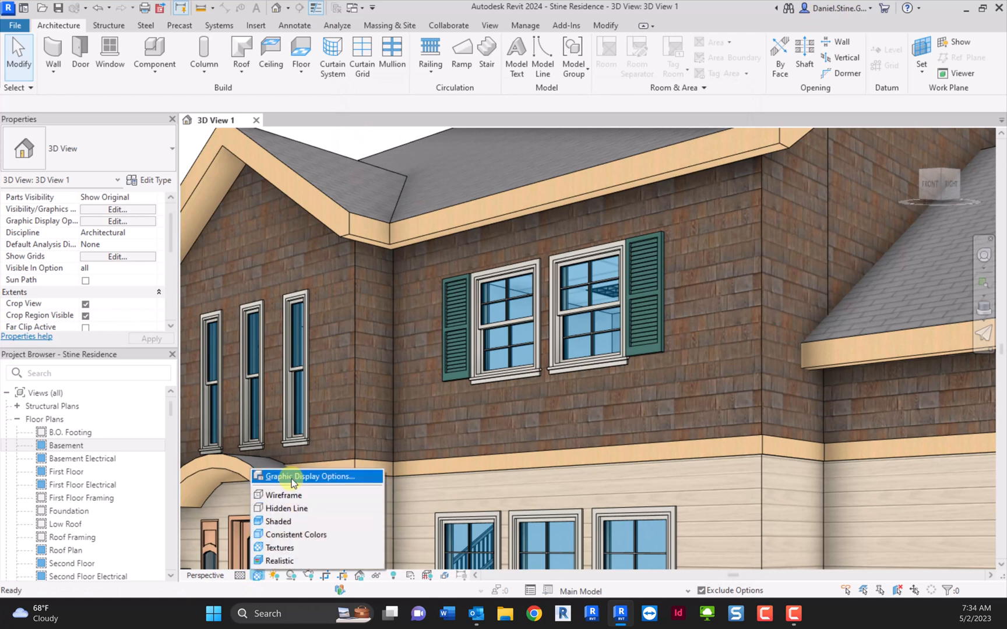
click(311, 476)
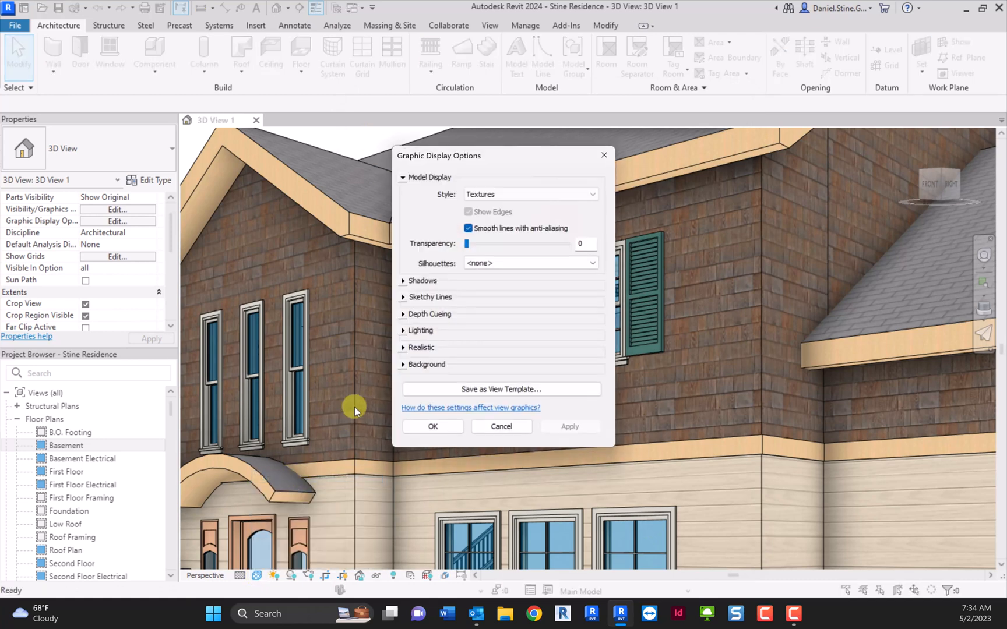
click(403, 281)
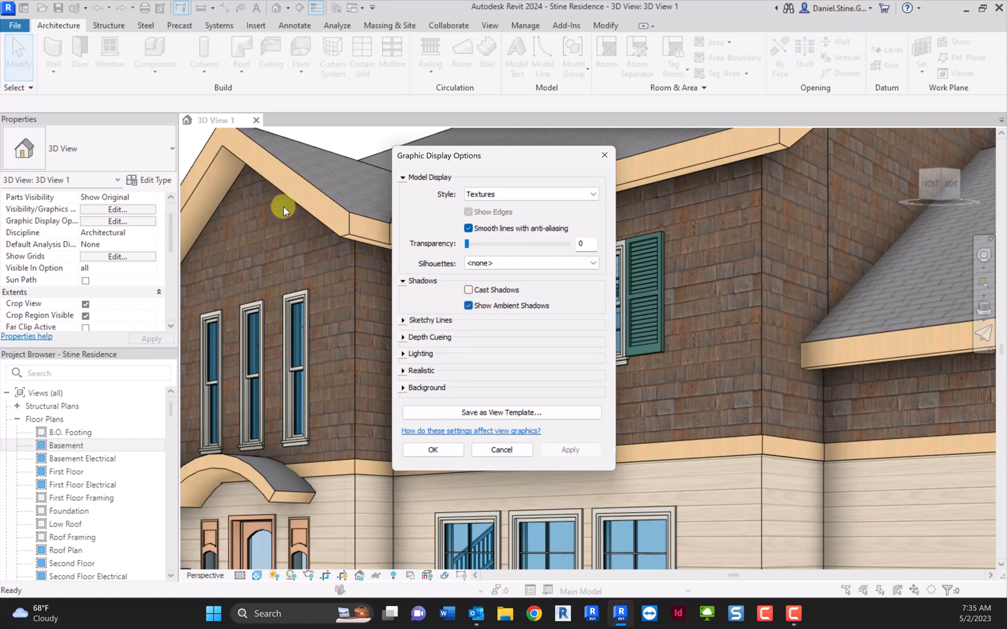
mouse_move(837, 401)
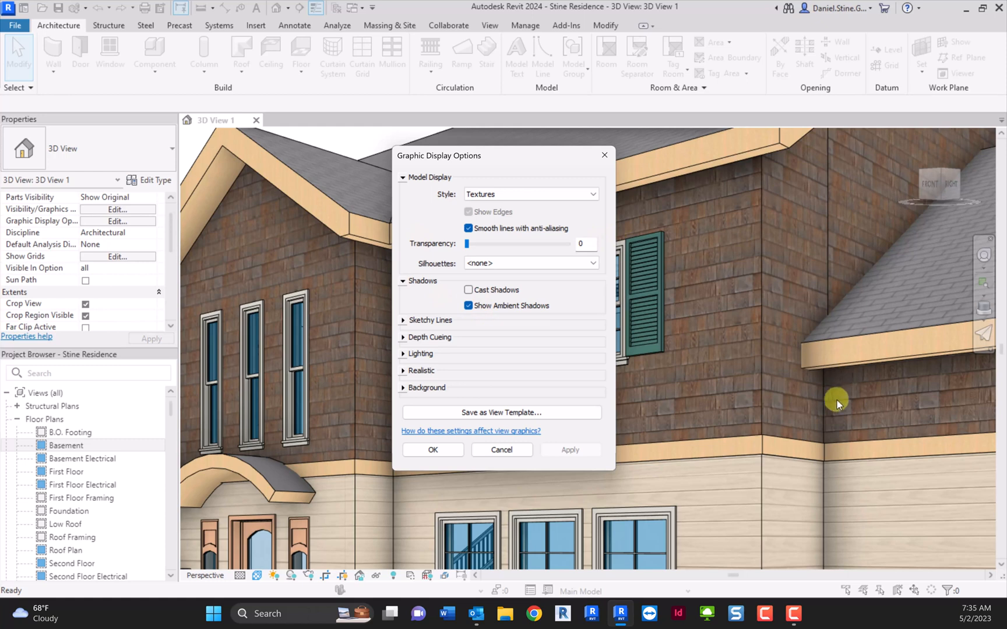
mouse_move(756, 379)
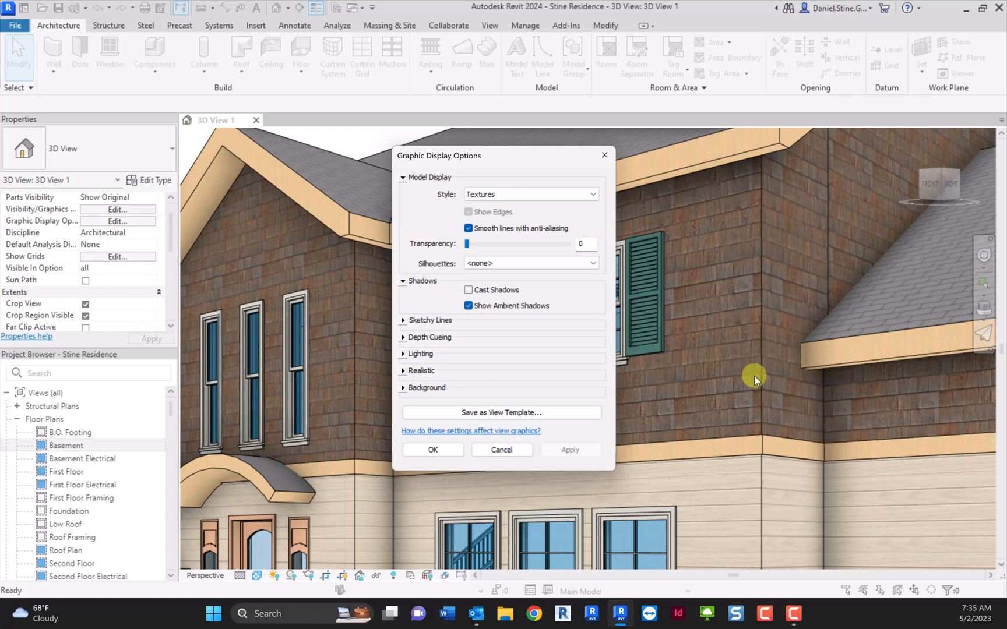
mouse_move(481, 342)
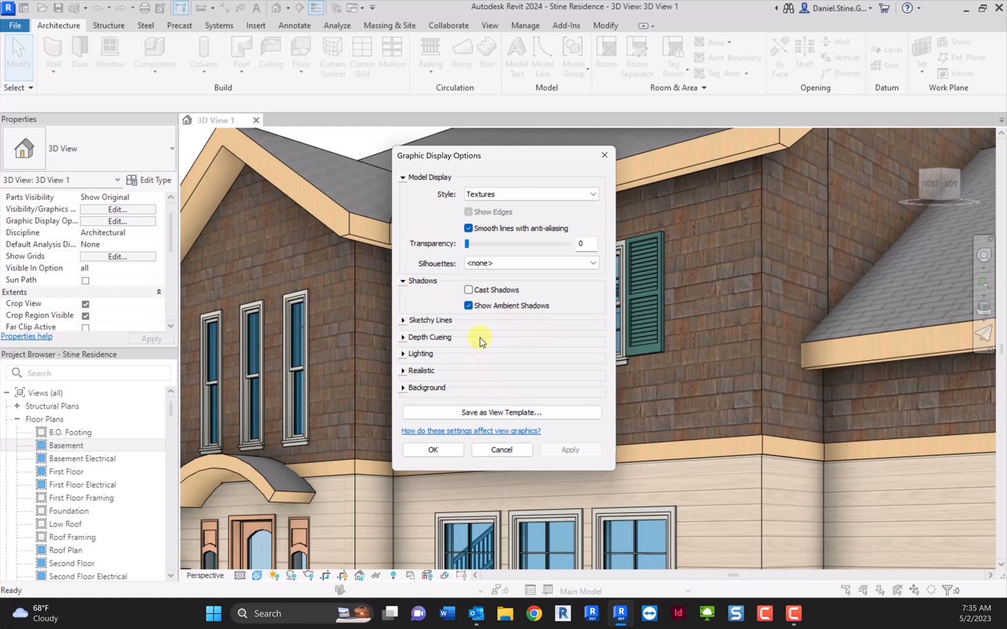
click(470, 306)
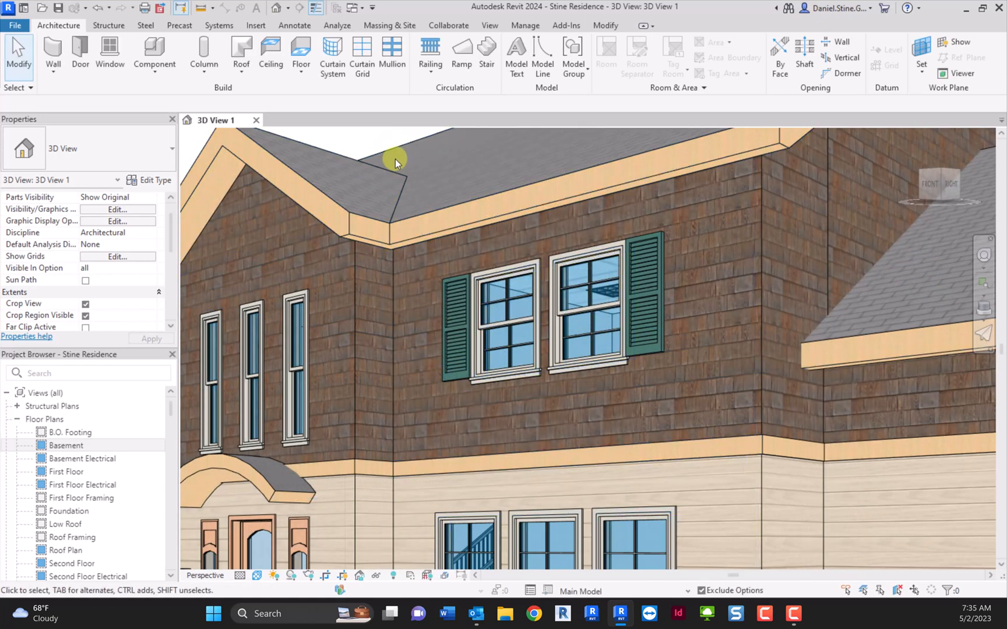
click(257, 576)
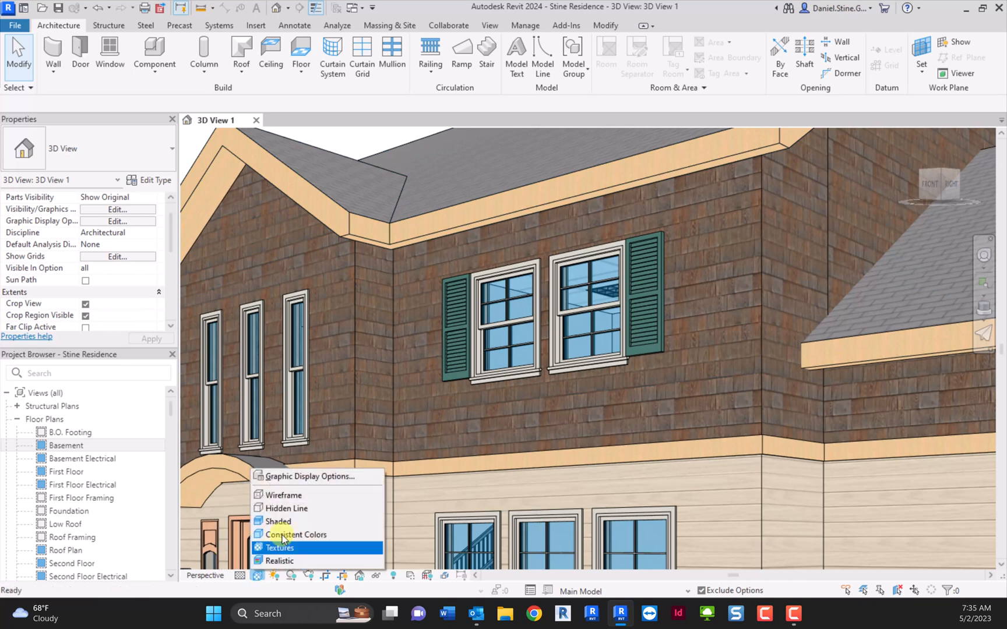
- Turn on Show Ambient Shadows in Graphic Display Options and confirm
click(310, 476)
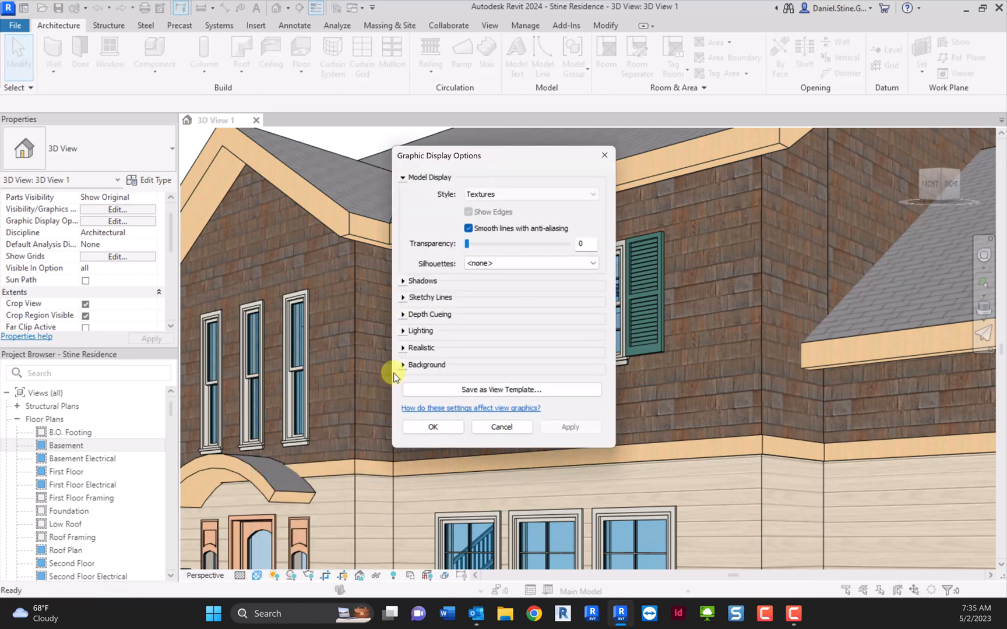
click(403, 281)
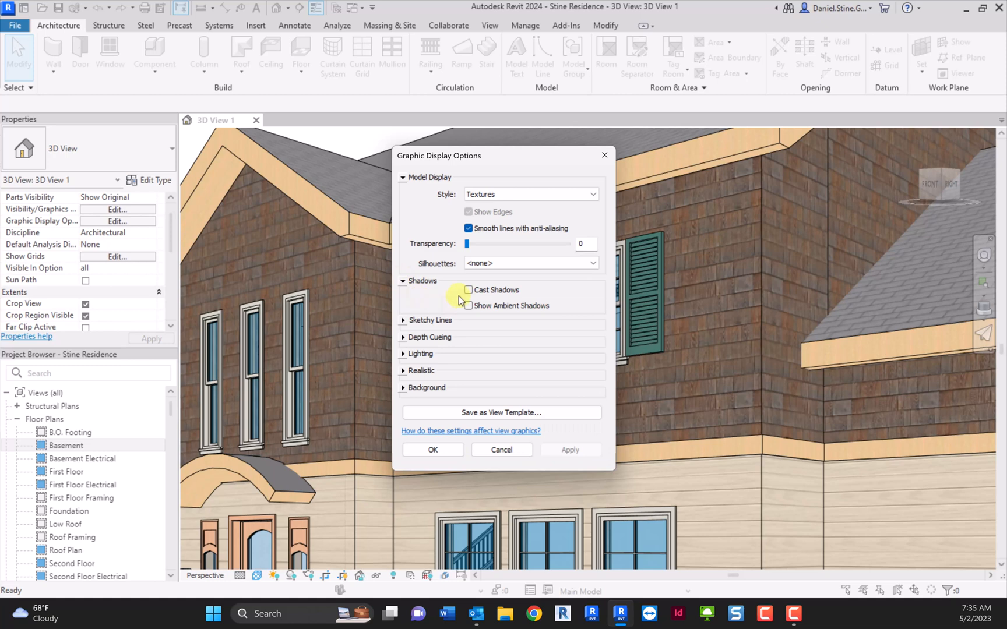
click(468, 305)
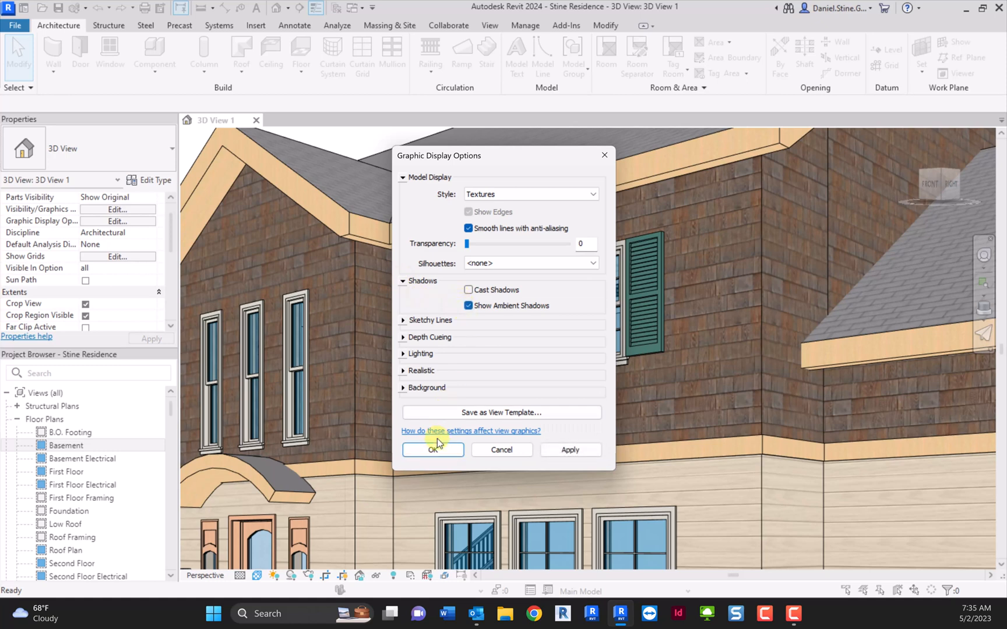
click(433, 450)
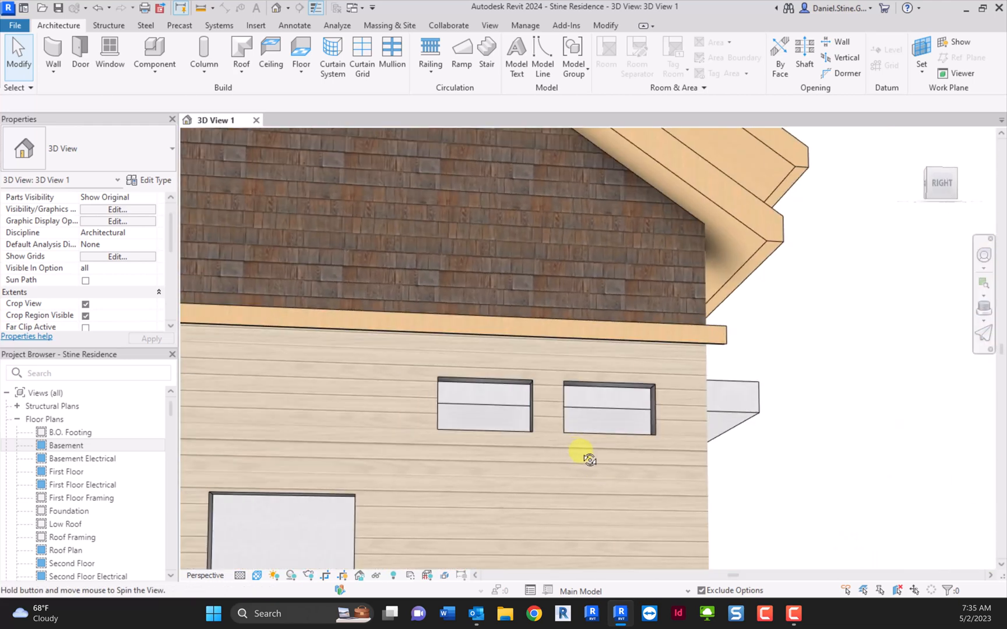
- Orbit, pan and zoom around the shadowed house facades, ending with the visual styles list shown
drag(588, 458, 744, 470)
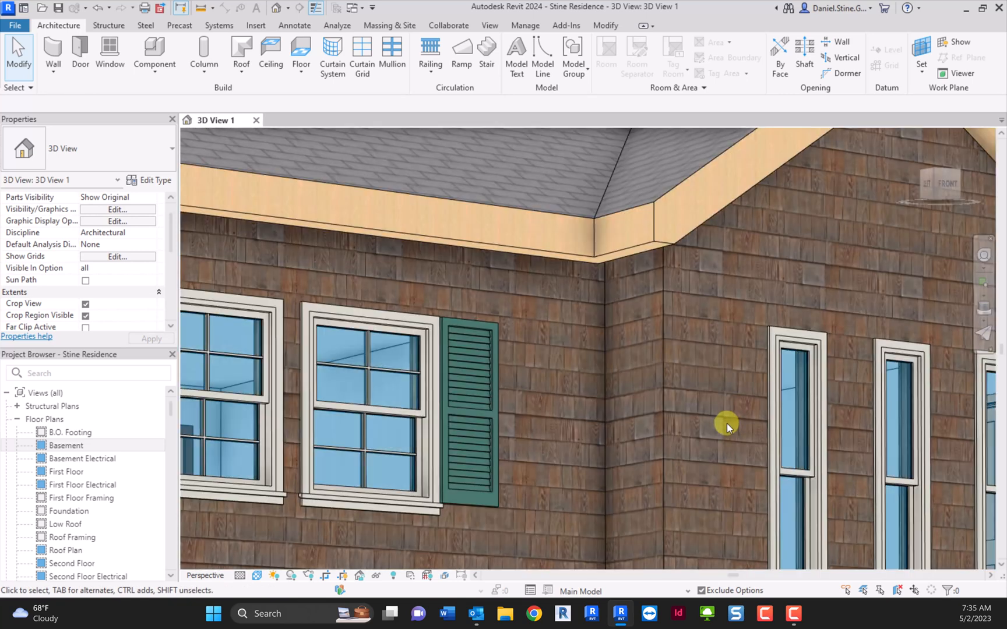
mouse_move(707, 375)
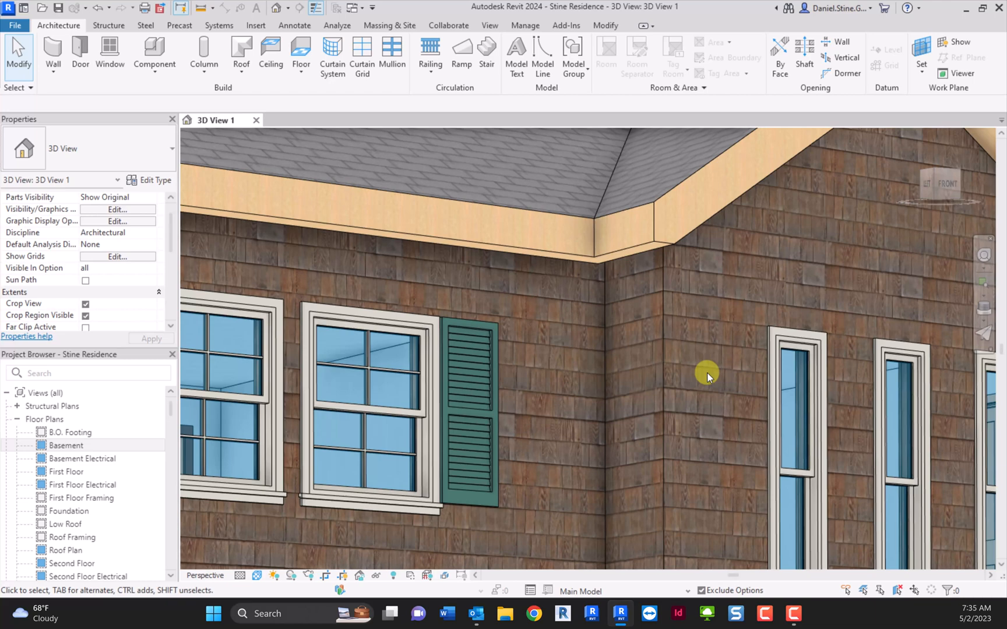
drag(706, 376, 610, 385)
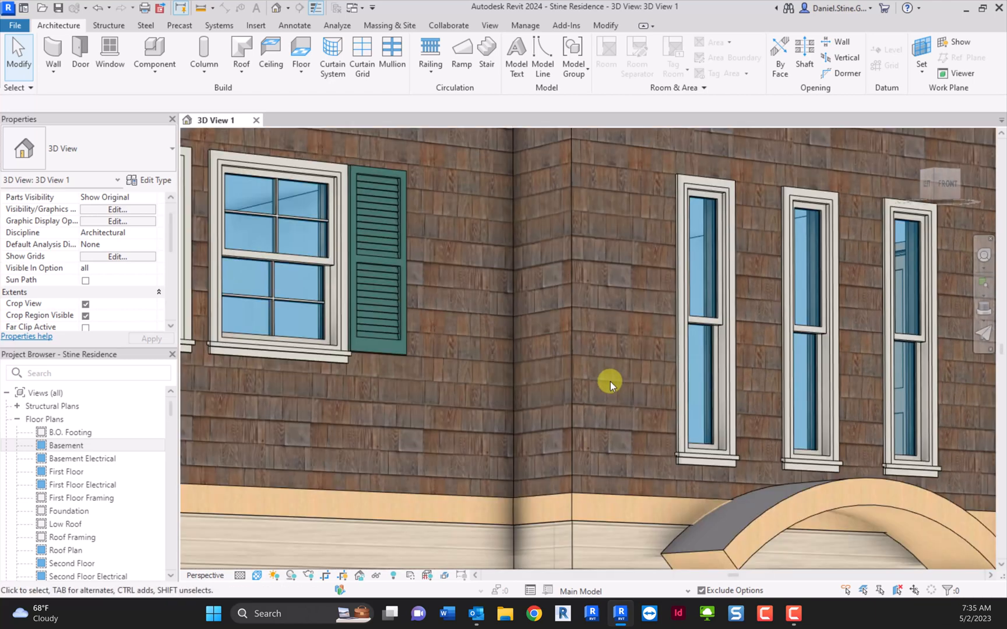
drag(610, 385, 576, 380)
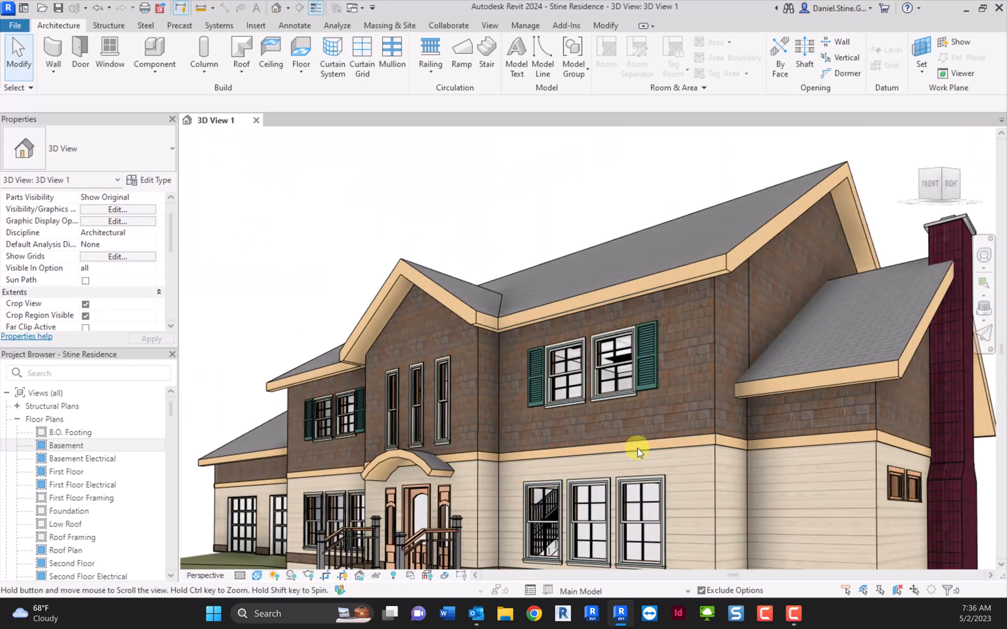
drag(639, 450, 652, 417)
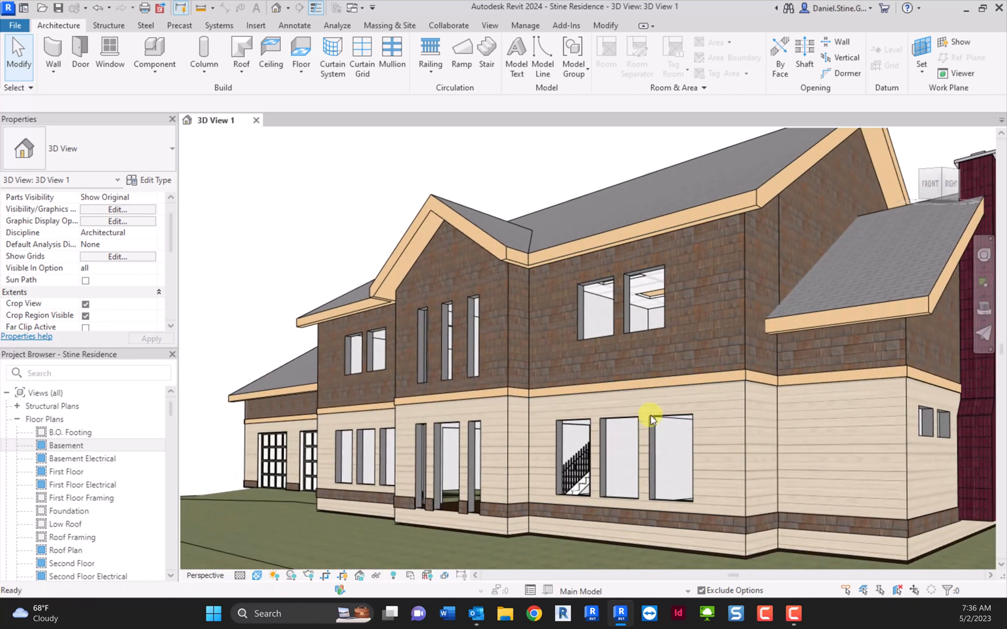
click(256, 575)
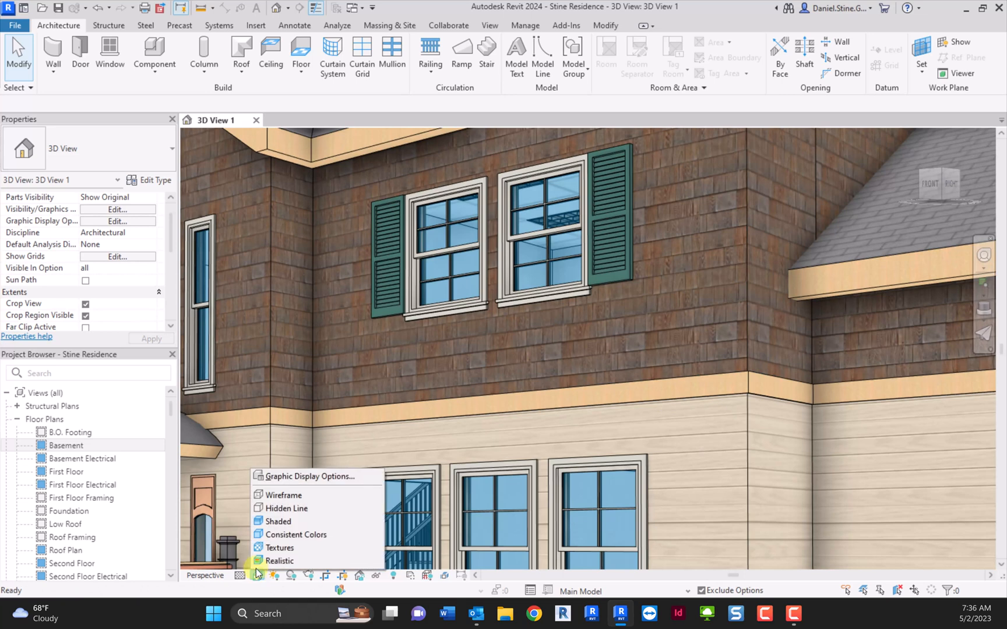
- Review the Realistic exposure and Lighting sections in Graphic Display Options
click(310, 476)
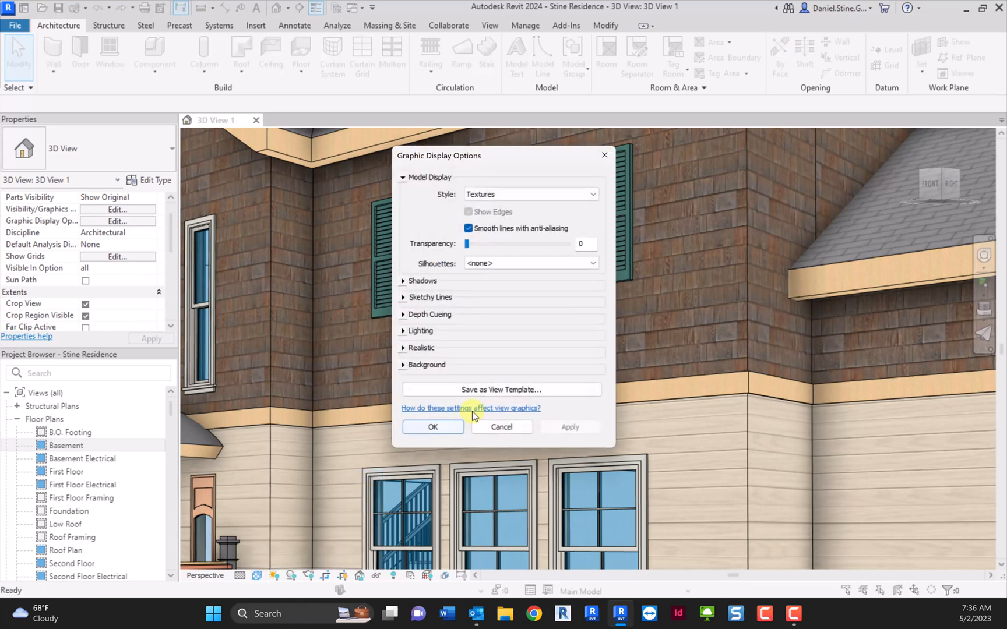
click(404, 347)
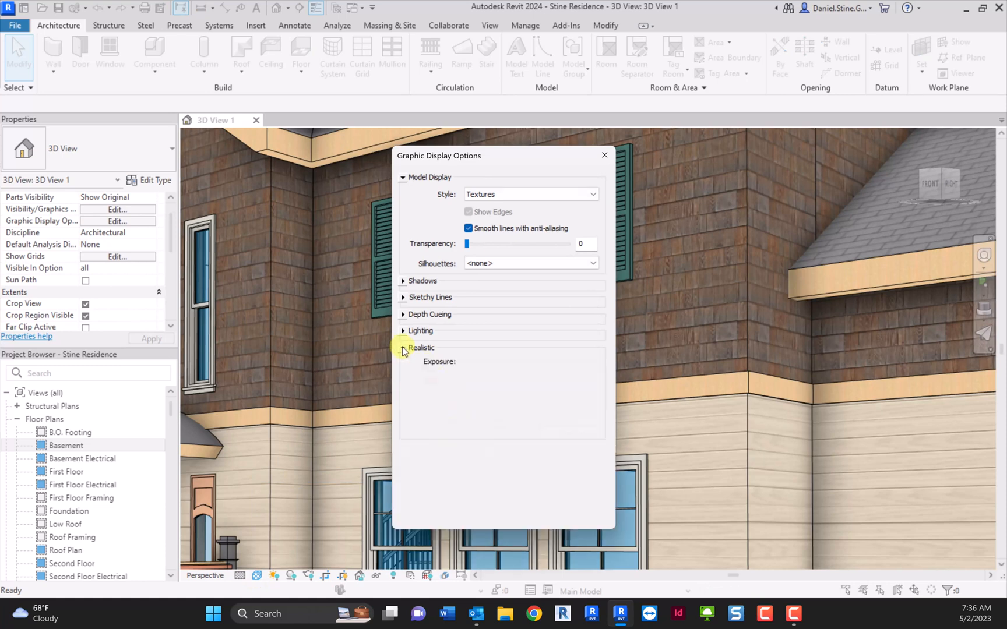
click(404, 347)
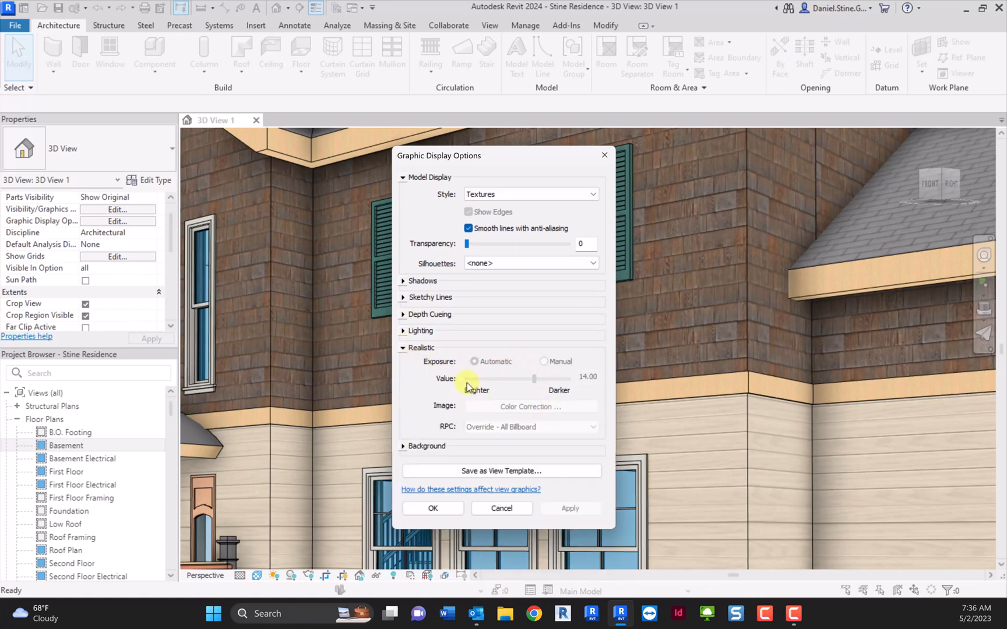
mouse_move(403, 330)
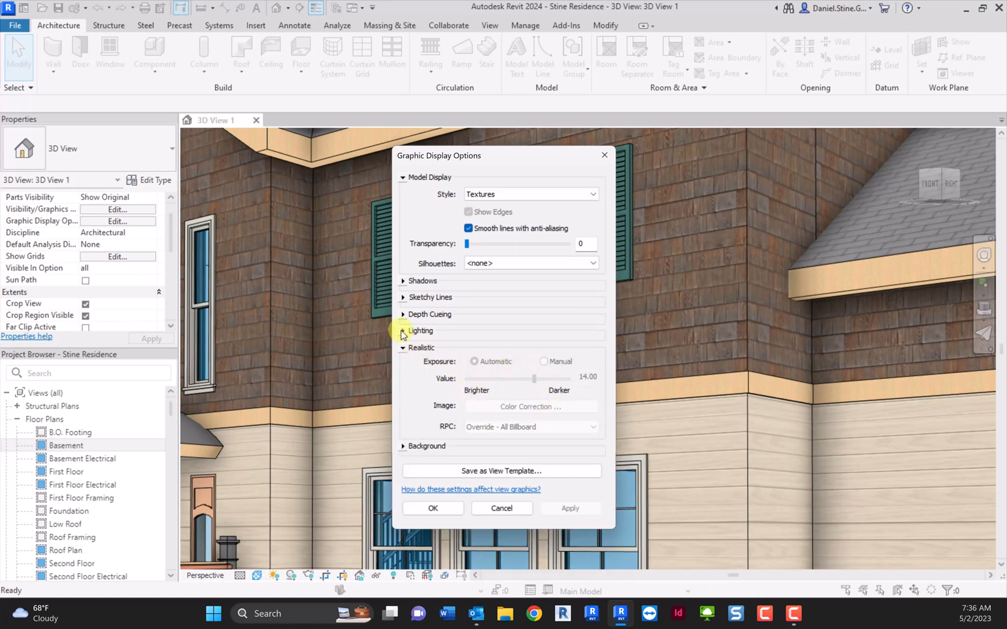
click(403, 331)
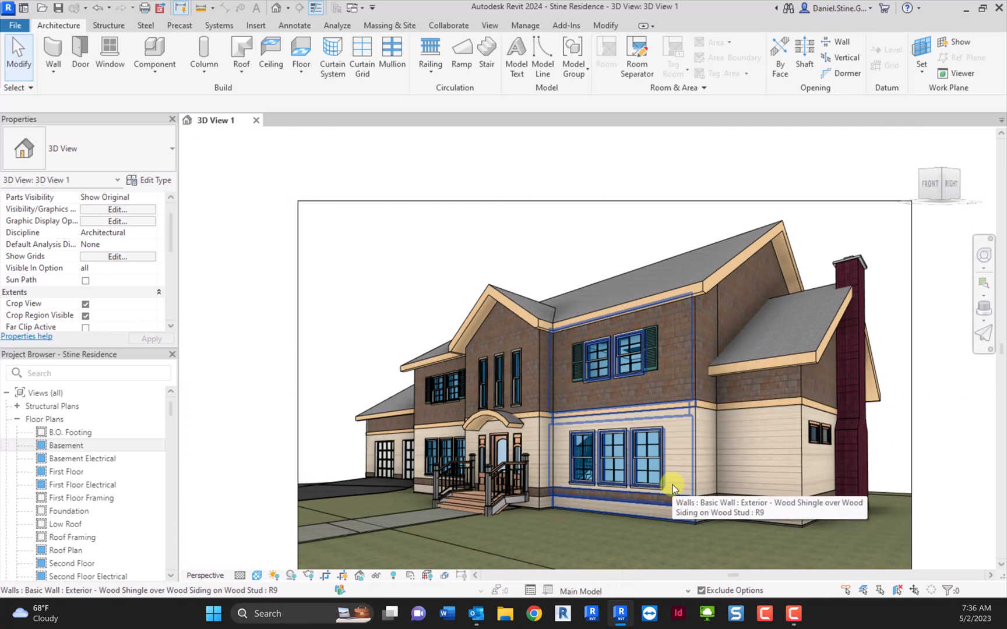
mouse_move(935, 504)
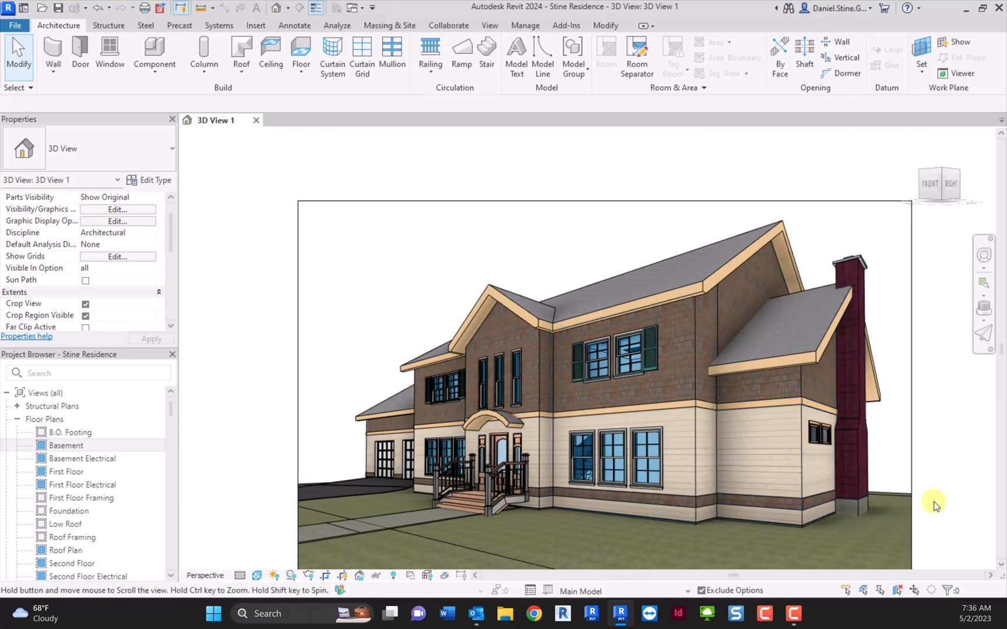